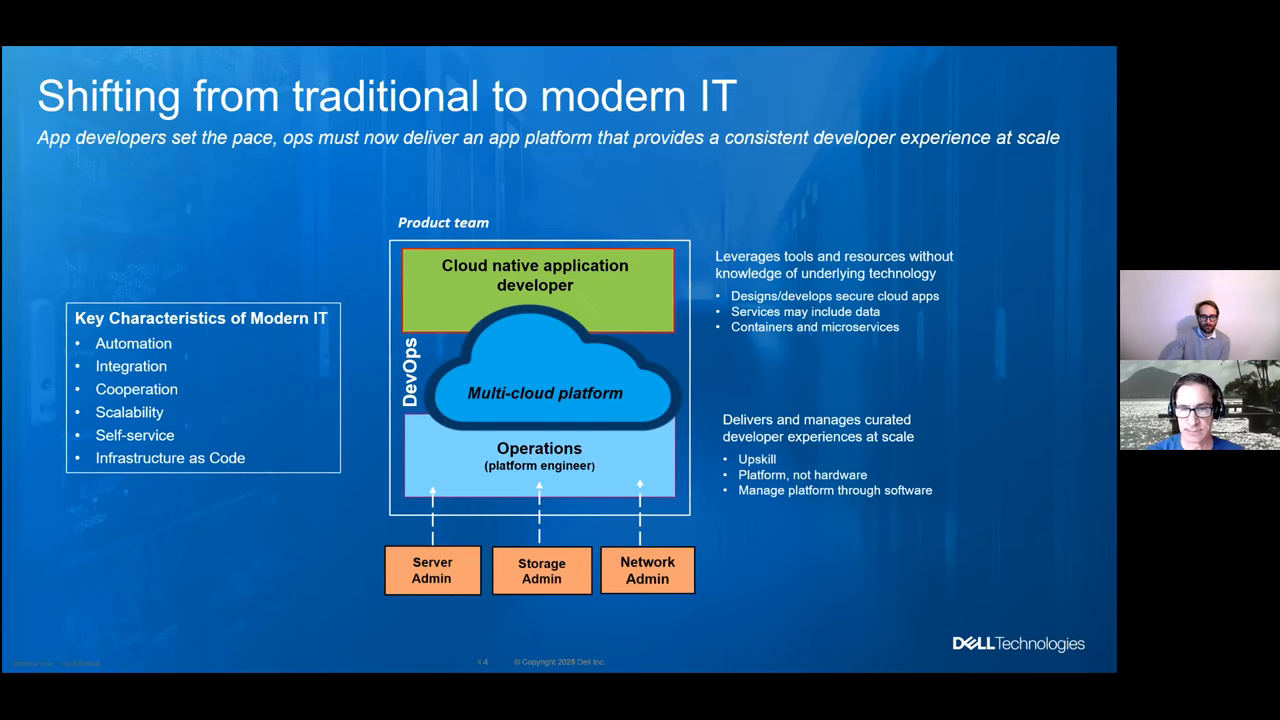
Advance the slideshow to the 'DevOps underpins modern IT' slide
key("Right")
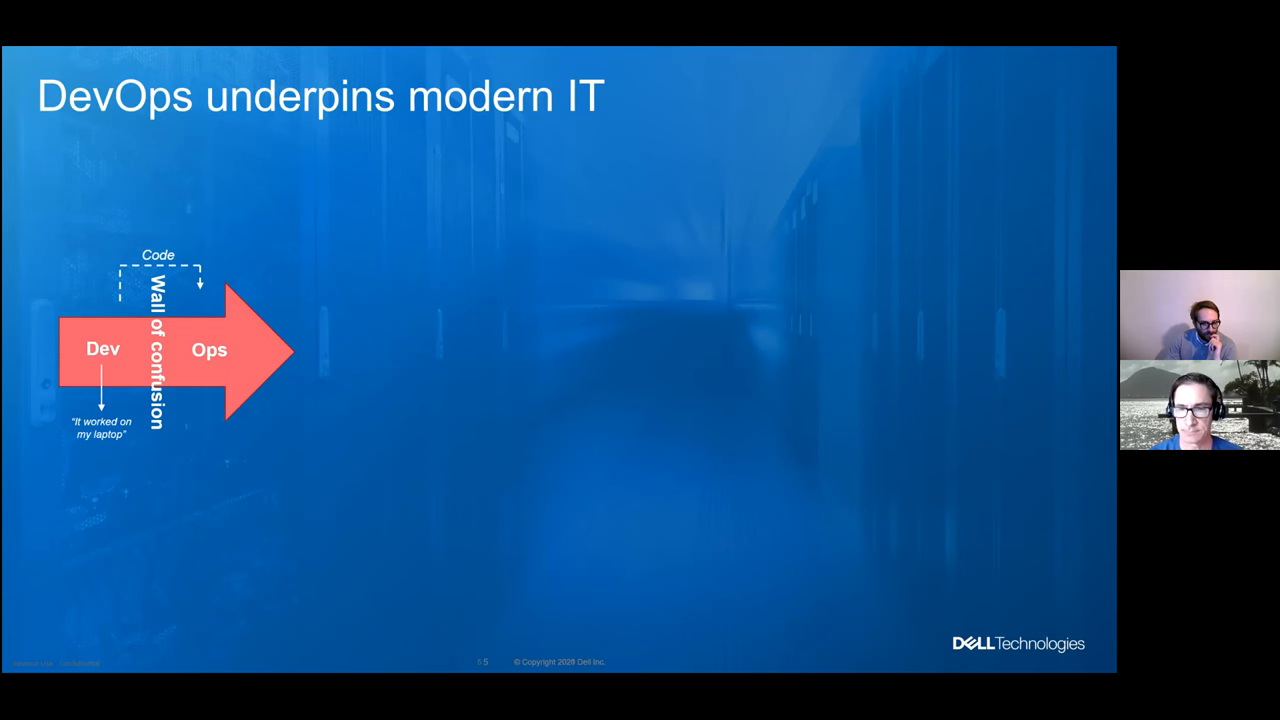
key("right")
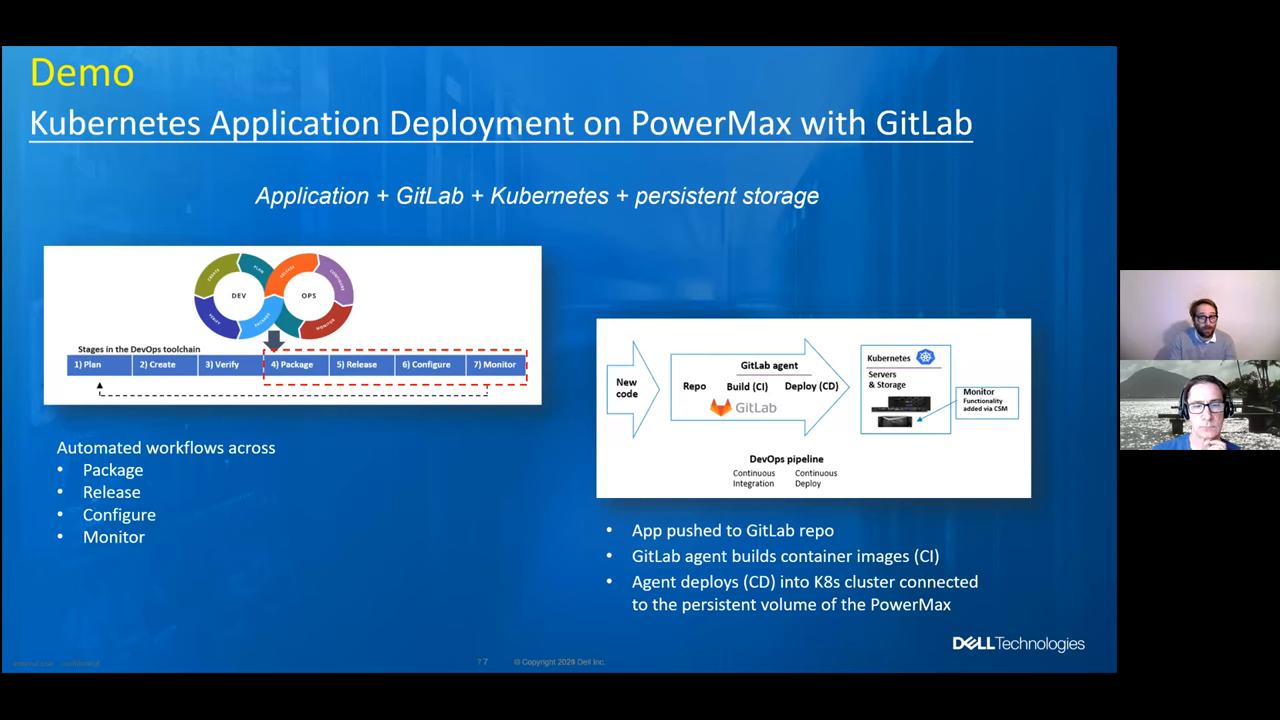
mouse_move(724, 458)
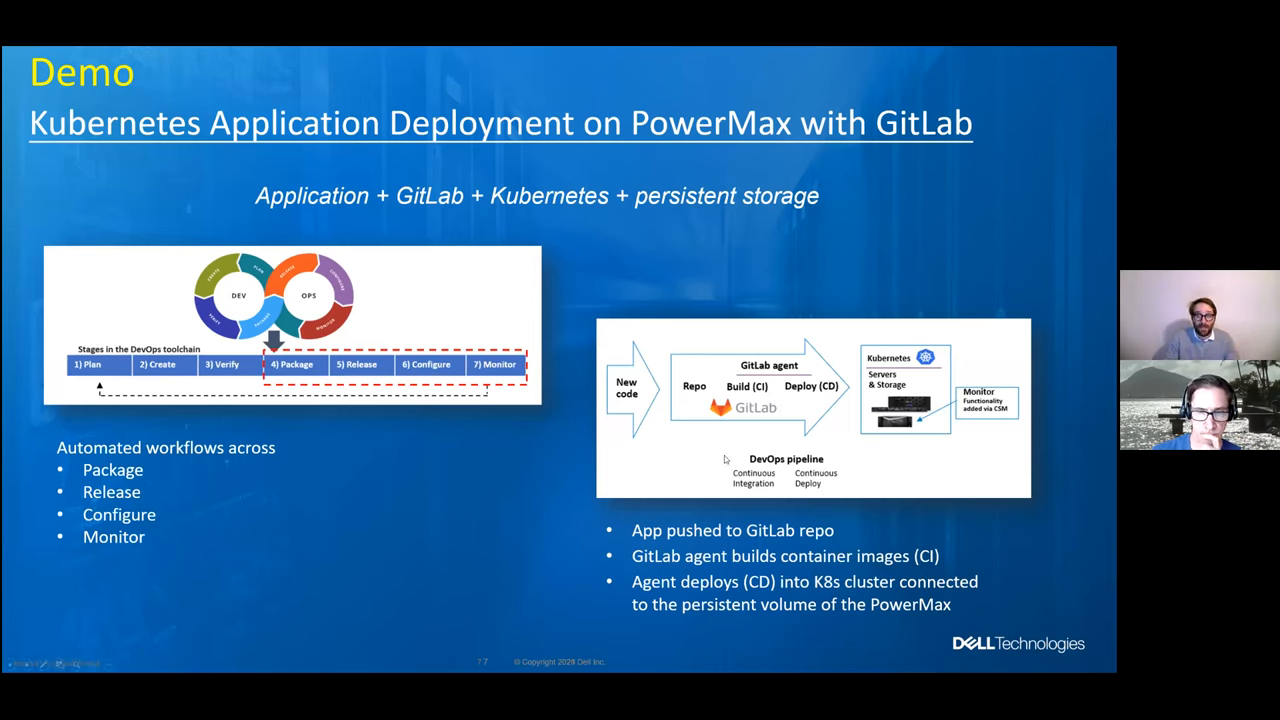
mouse_move(678, 460)
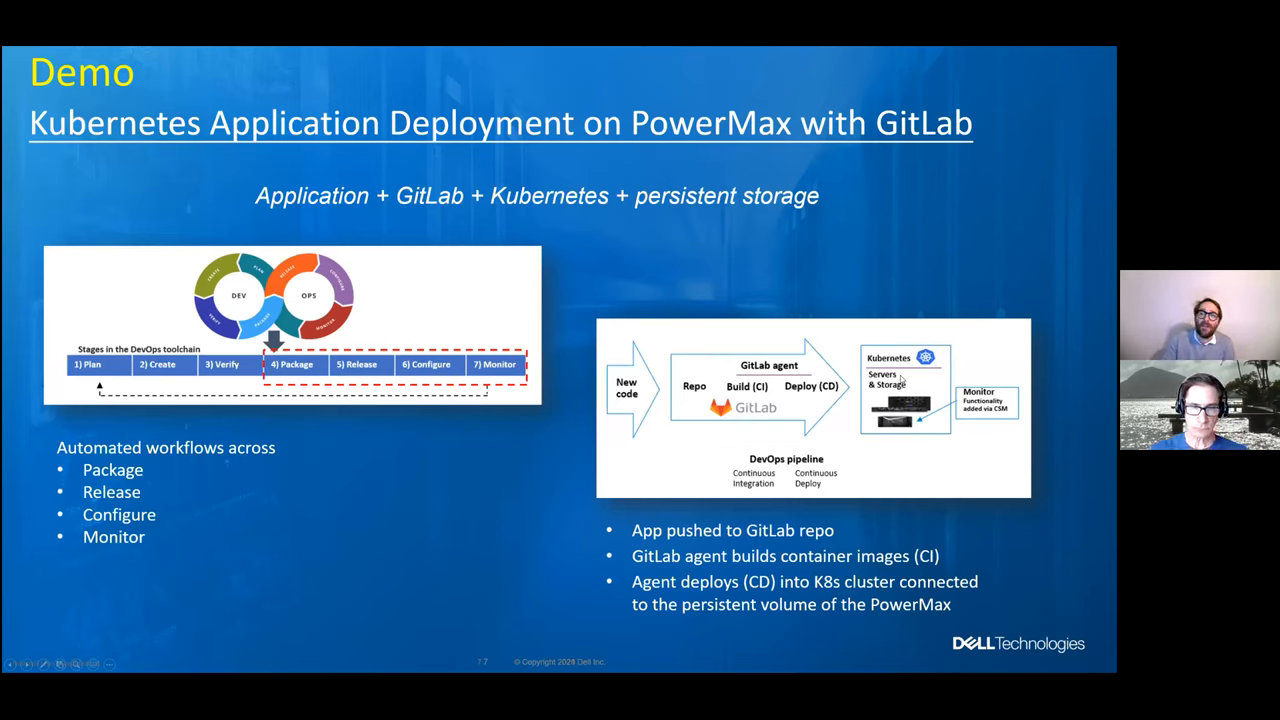
mouse_move(848, 436)
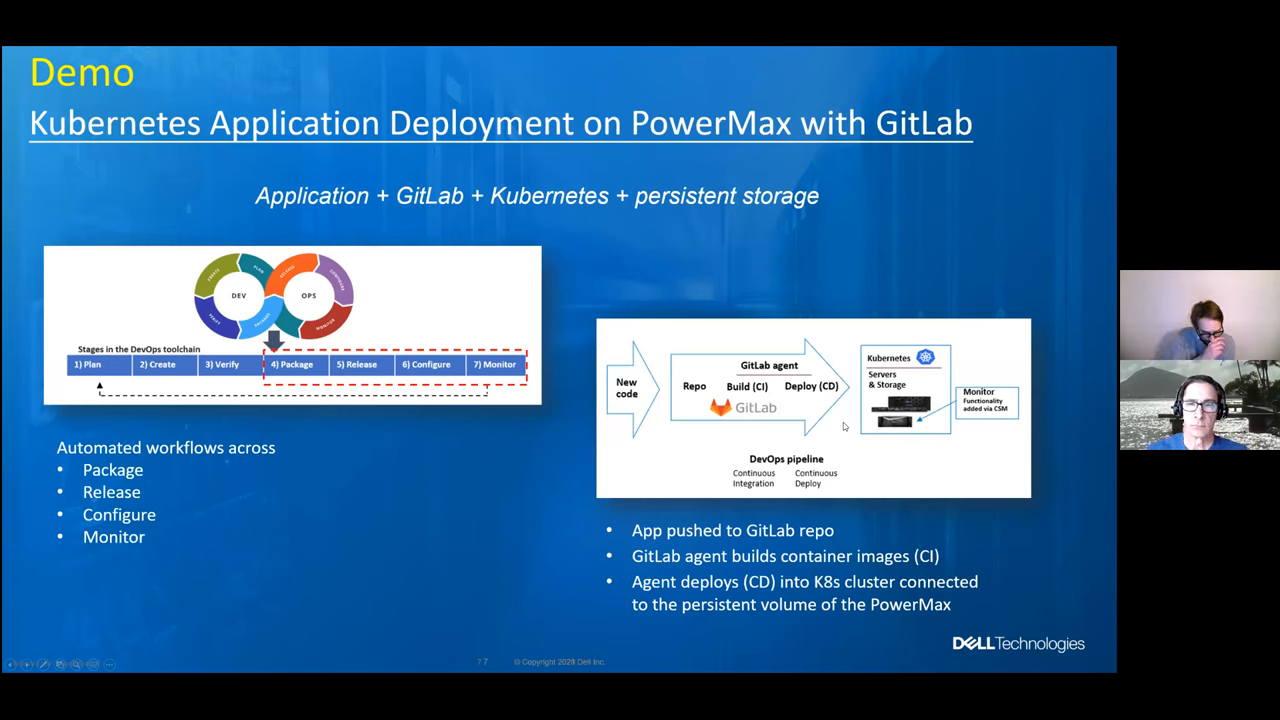
mouse_move(770, 488)
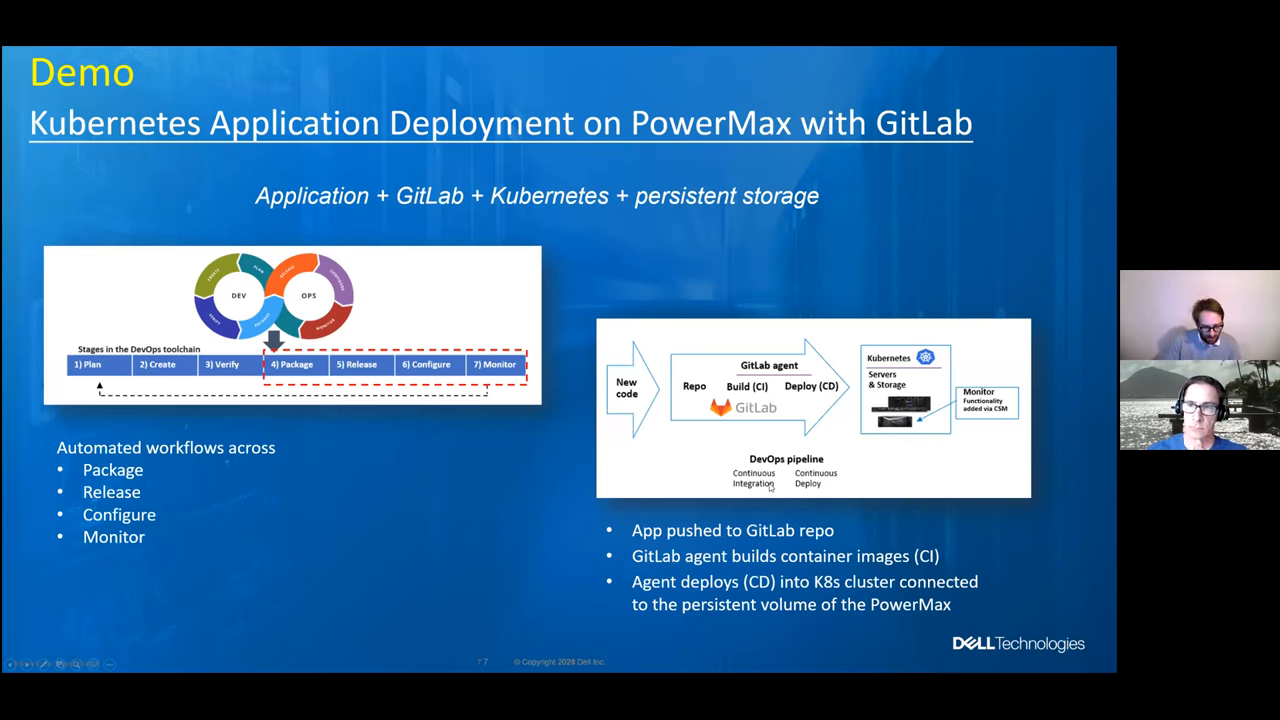
mouse_move(702, 476)
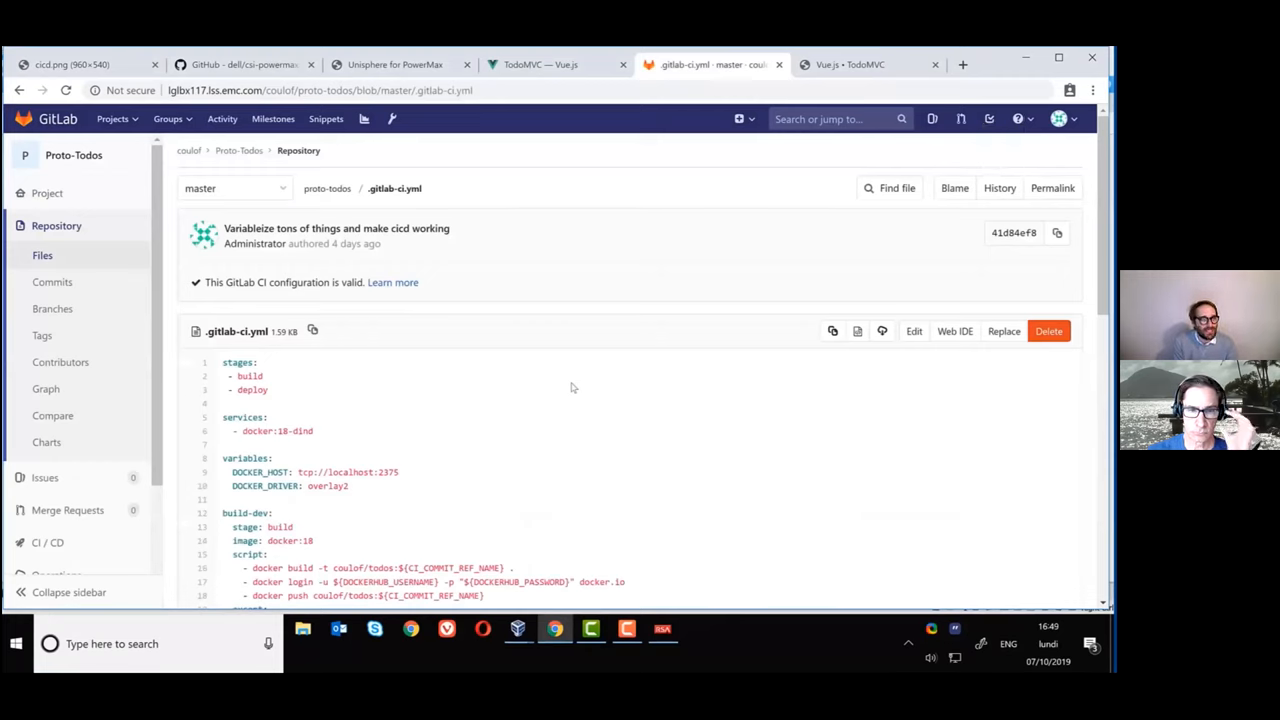
scroll("down", 3)
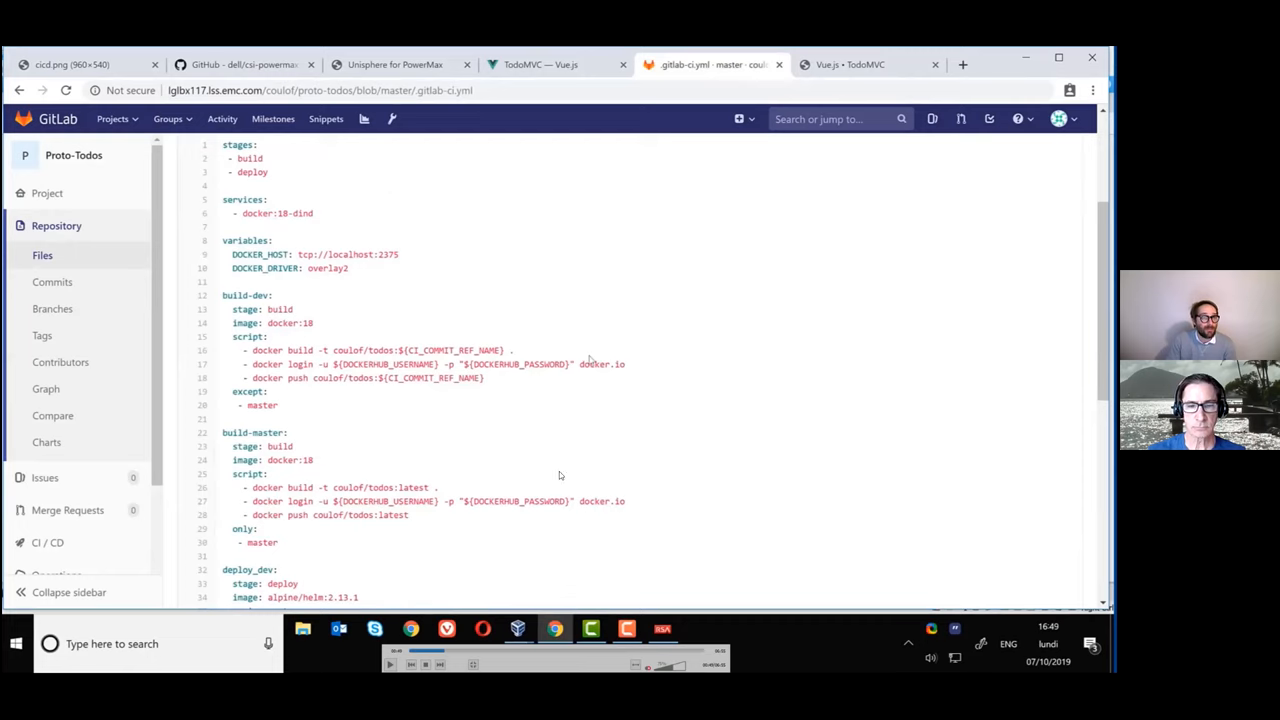
mouse_move(458, 432)
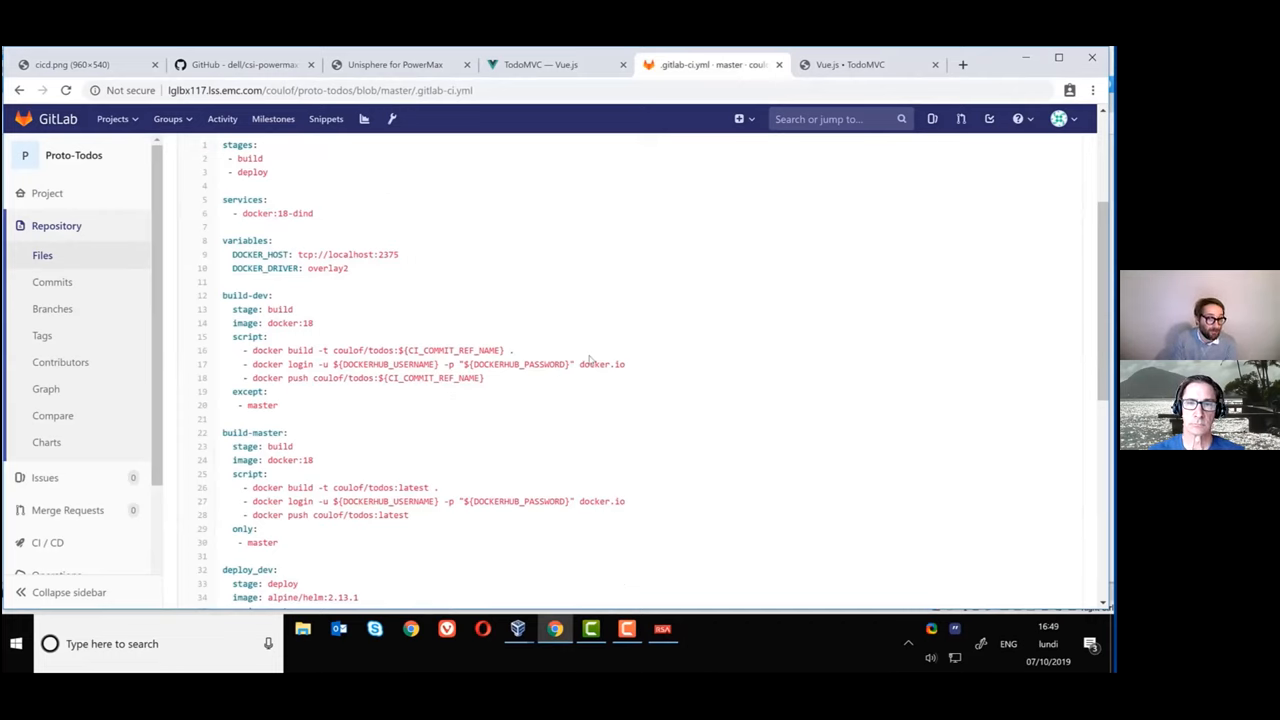
mouse_move(504, 456)
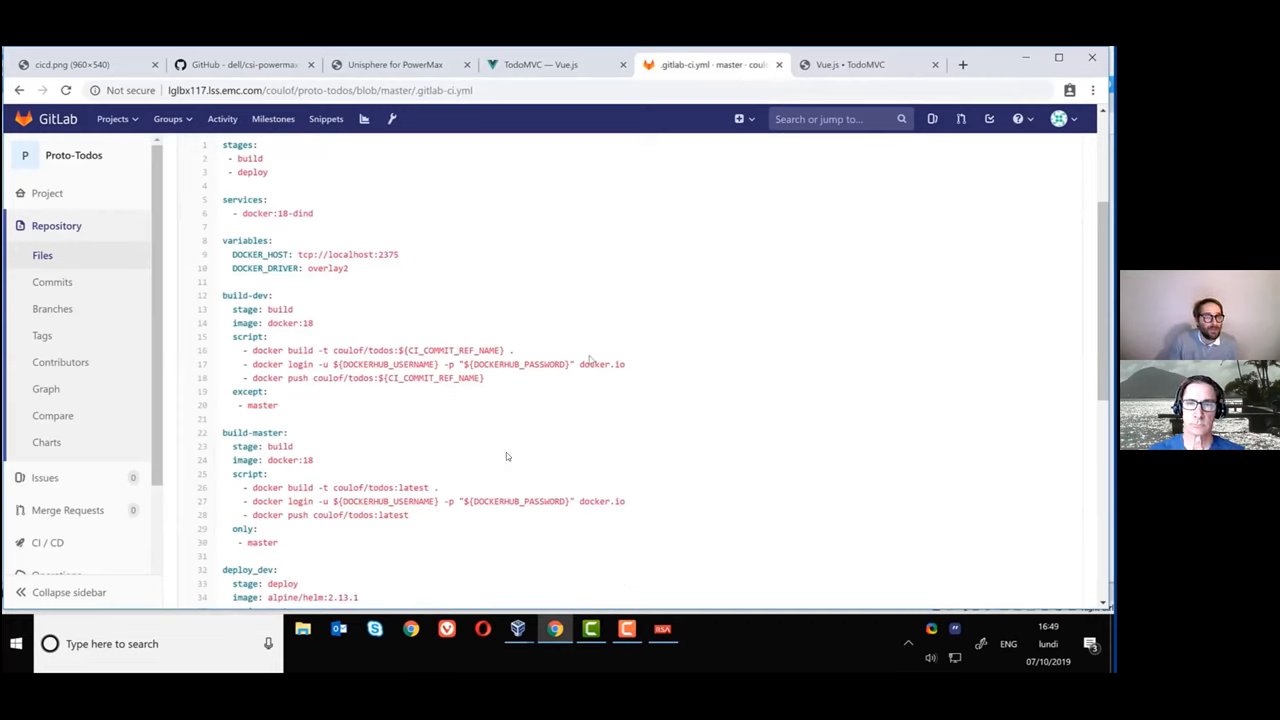
mouse_move(432, 452)
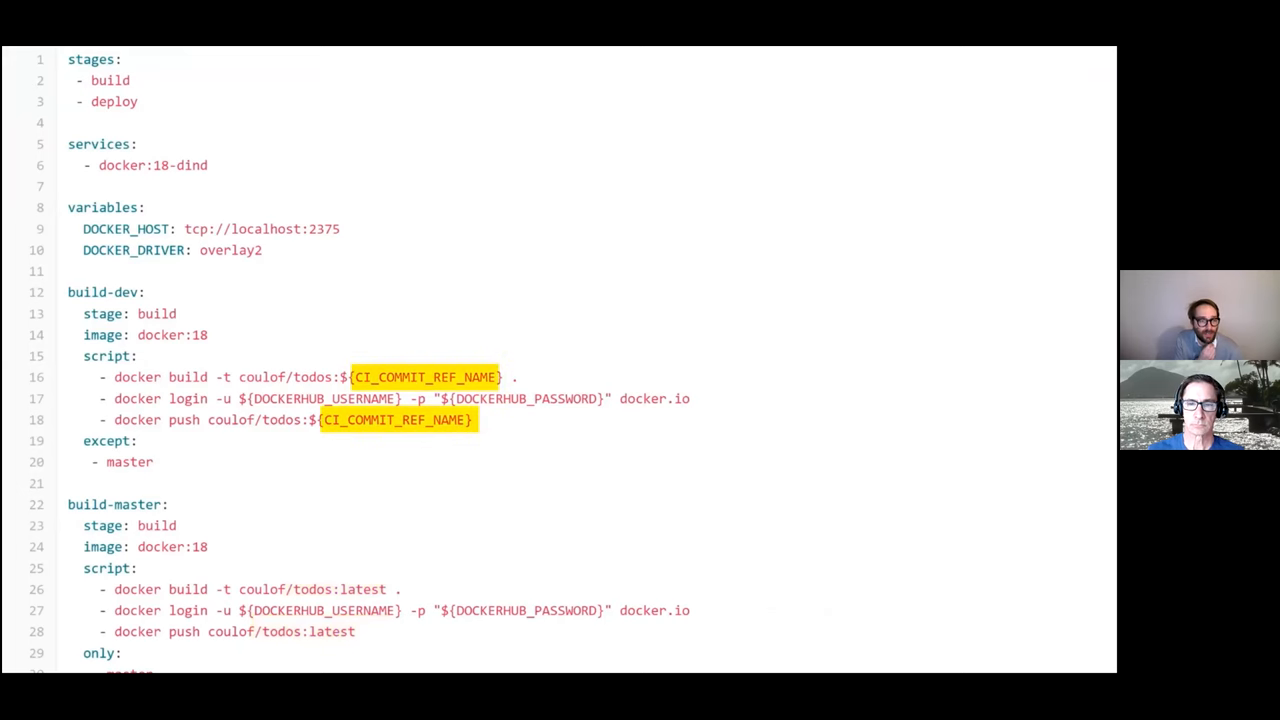
Scroll through the Proto-Todos project overview listing deploy, public, .gitlab-ci.yml and Dockerfile
scroll("down", 3)
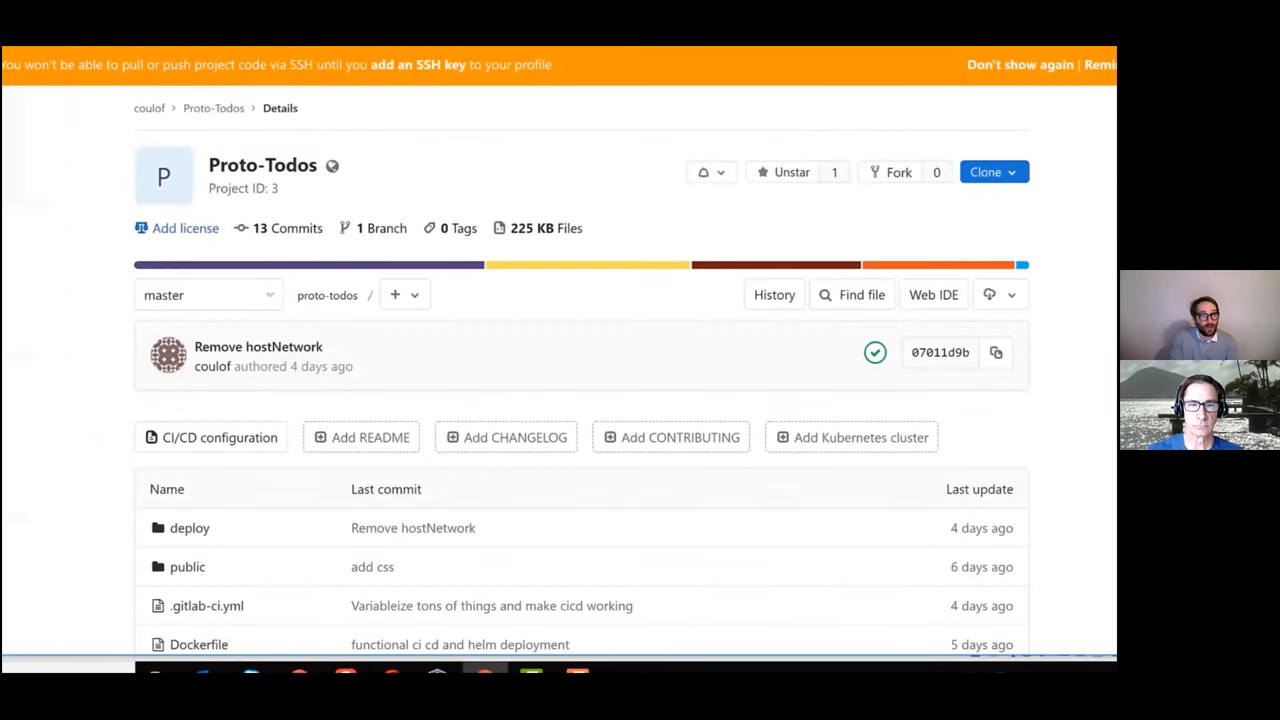
Browse deploy/todos/templates and view pvc.yaml with its PersistentVolumeClaim on the powermax storage class
left_click(188, 528)
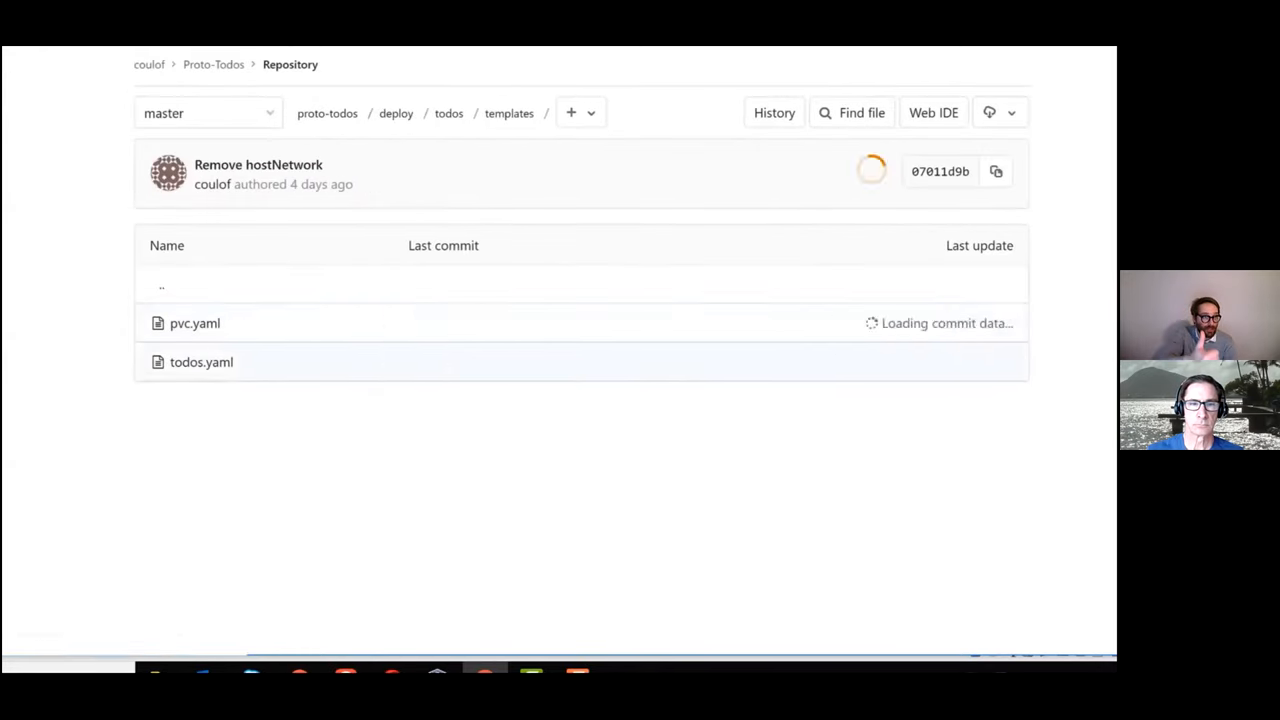
left_click(200, 362)
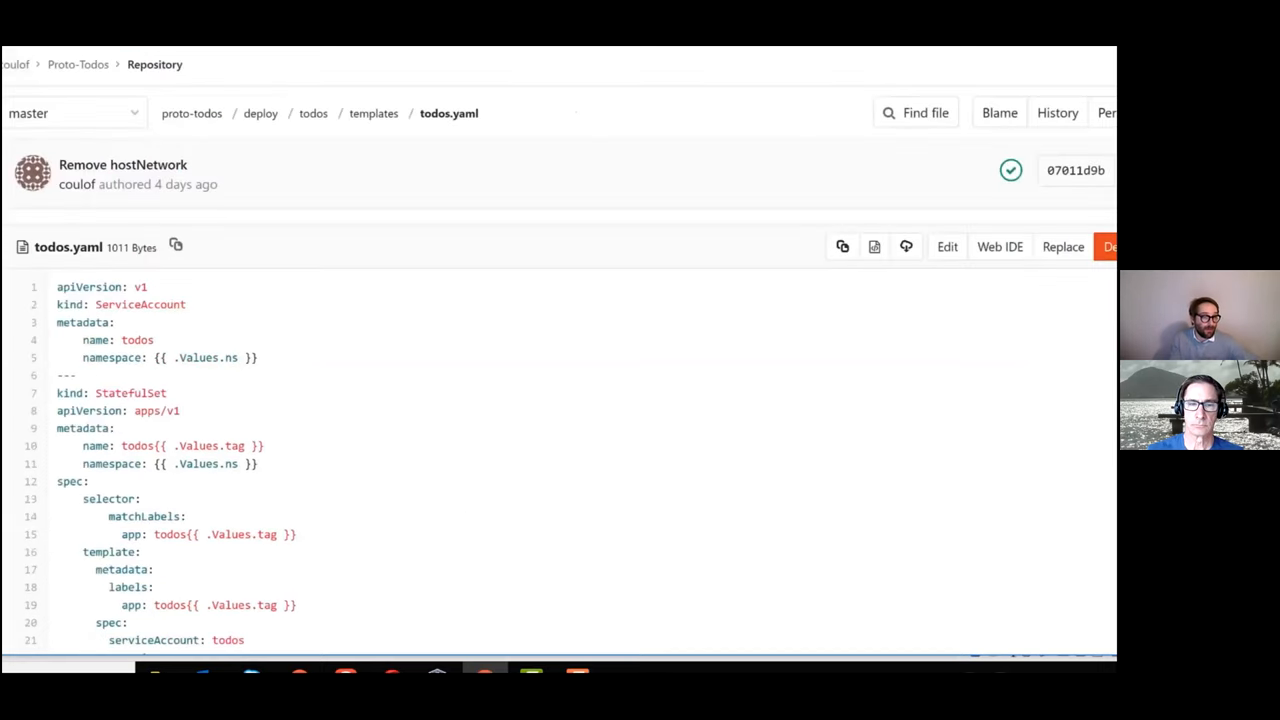
left_click(372, 112)
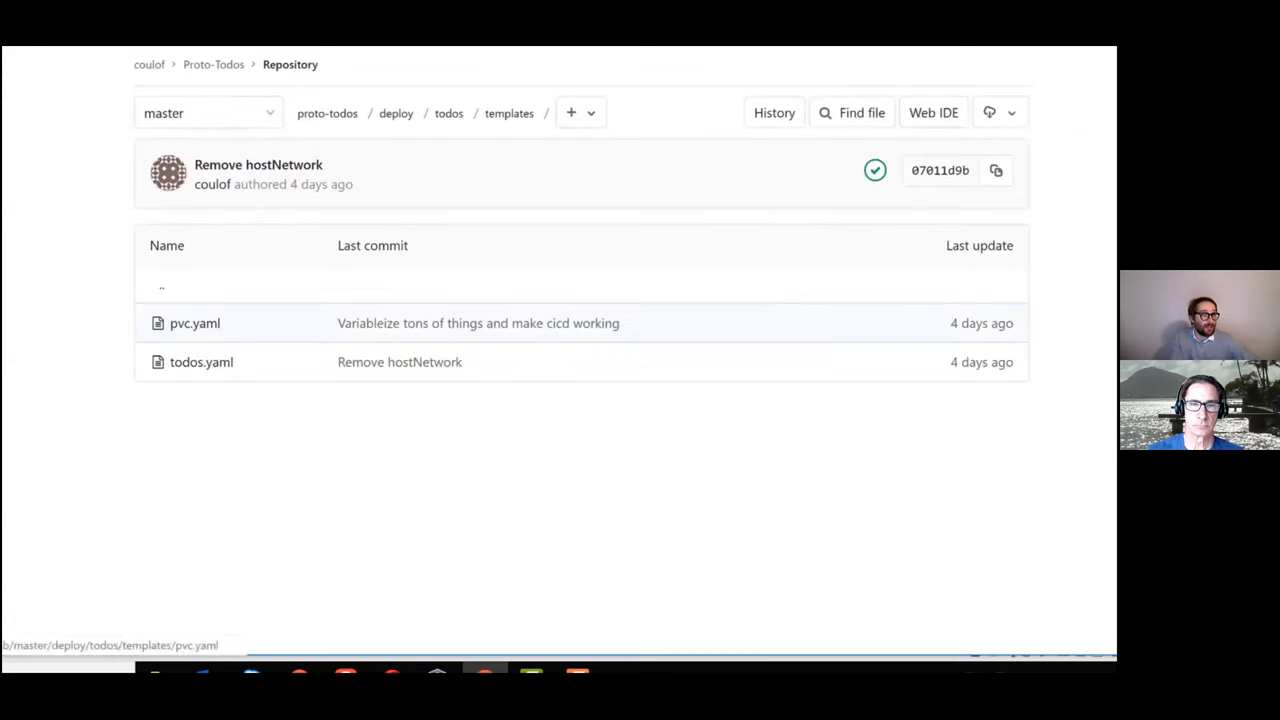
left_click(196, 324)
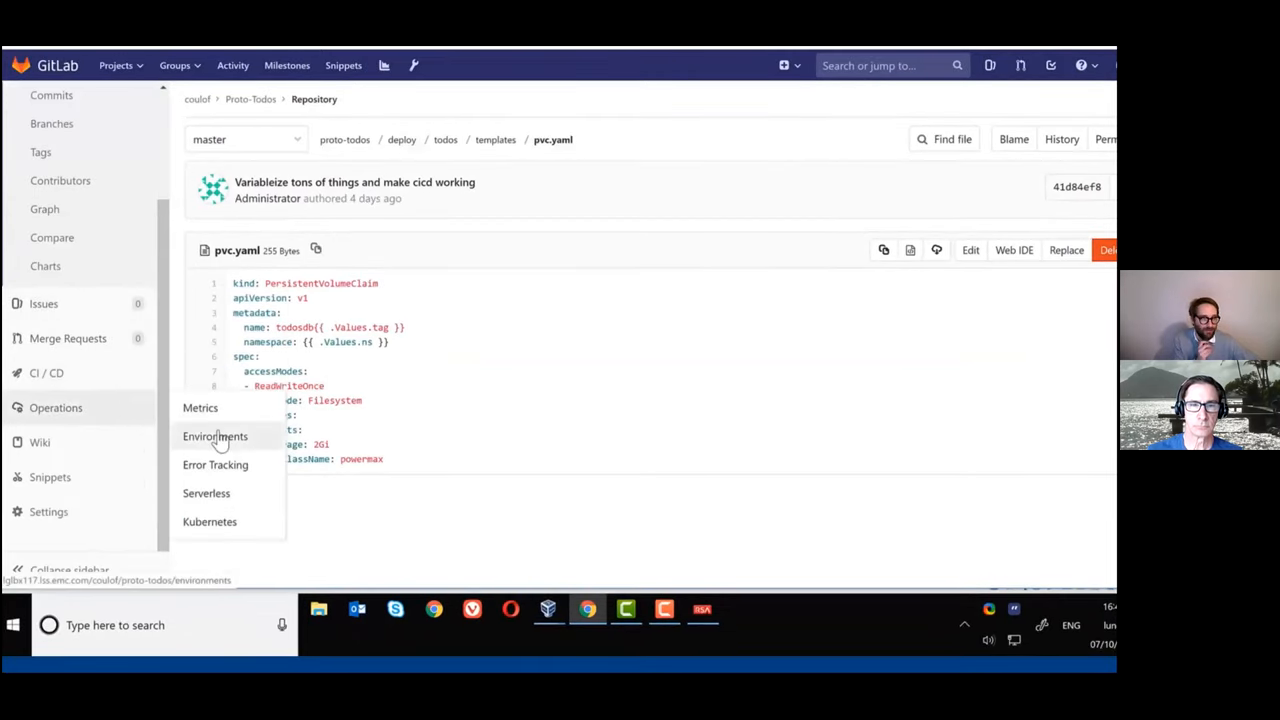
Go to the project's Operations > Environments page
left_click(216, 436)
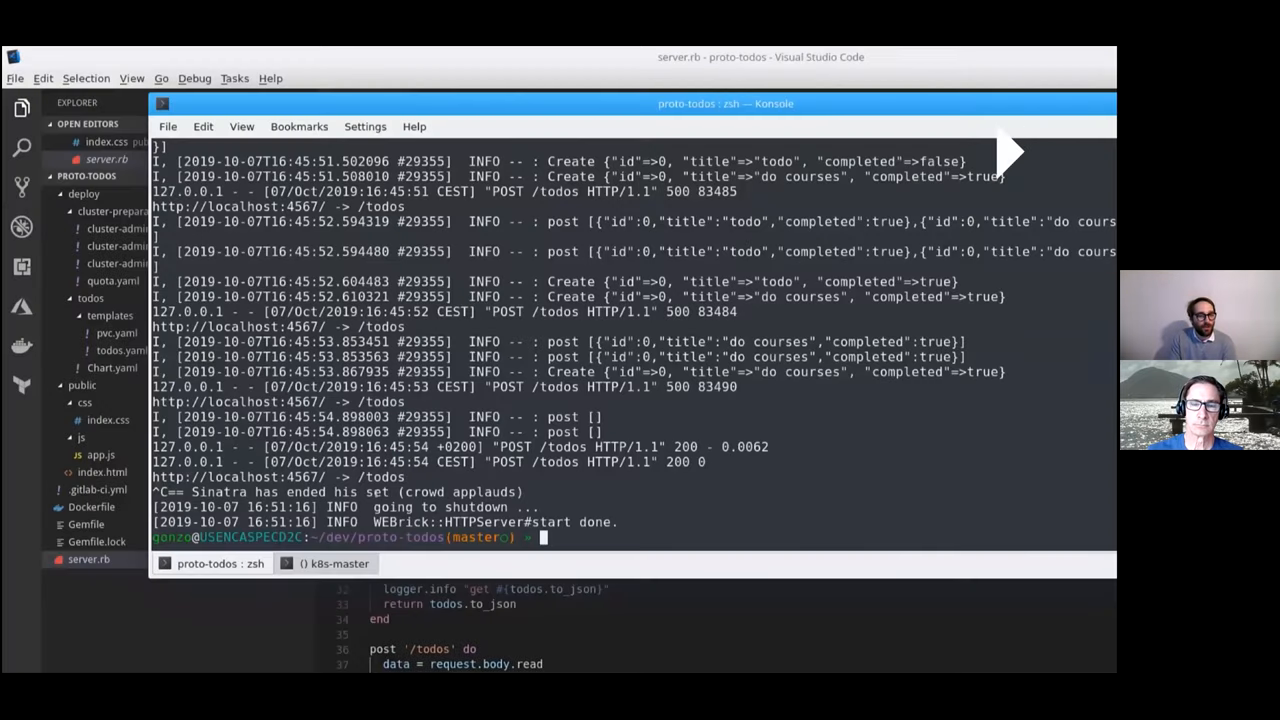
Check the git branch, commit the index.css colour change as 'New color for title' and push it
type("git branch")
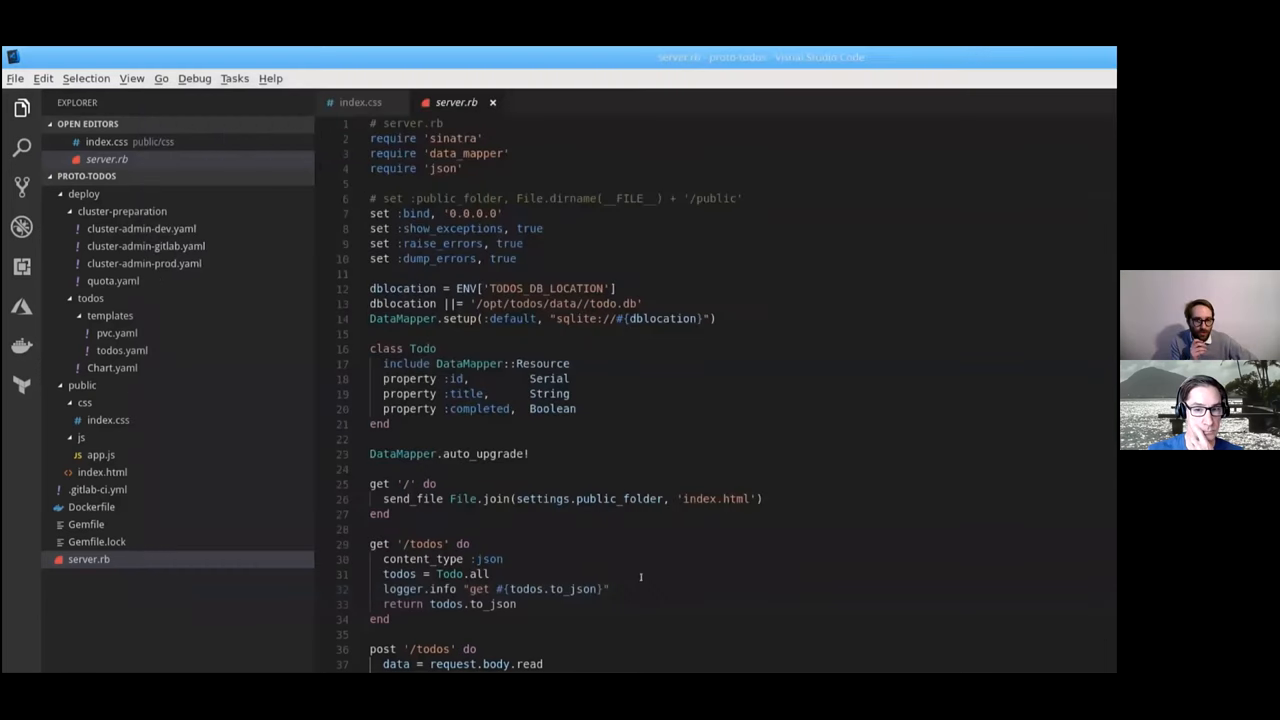
left_click(360, 100)
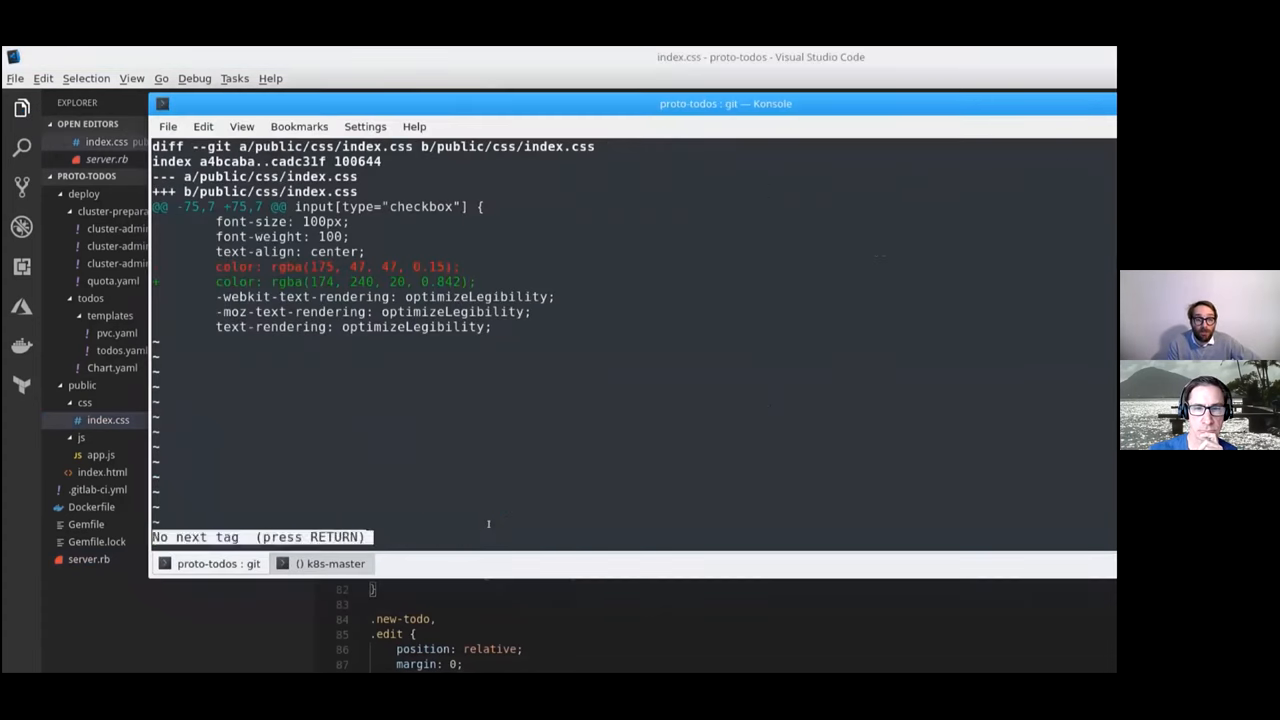
type("git commit -a -m 'New color for")
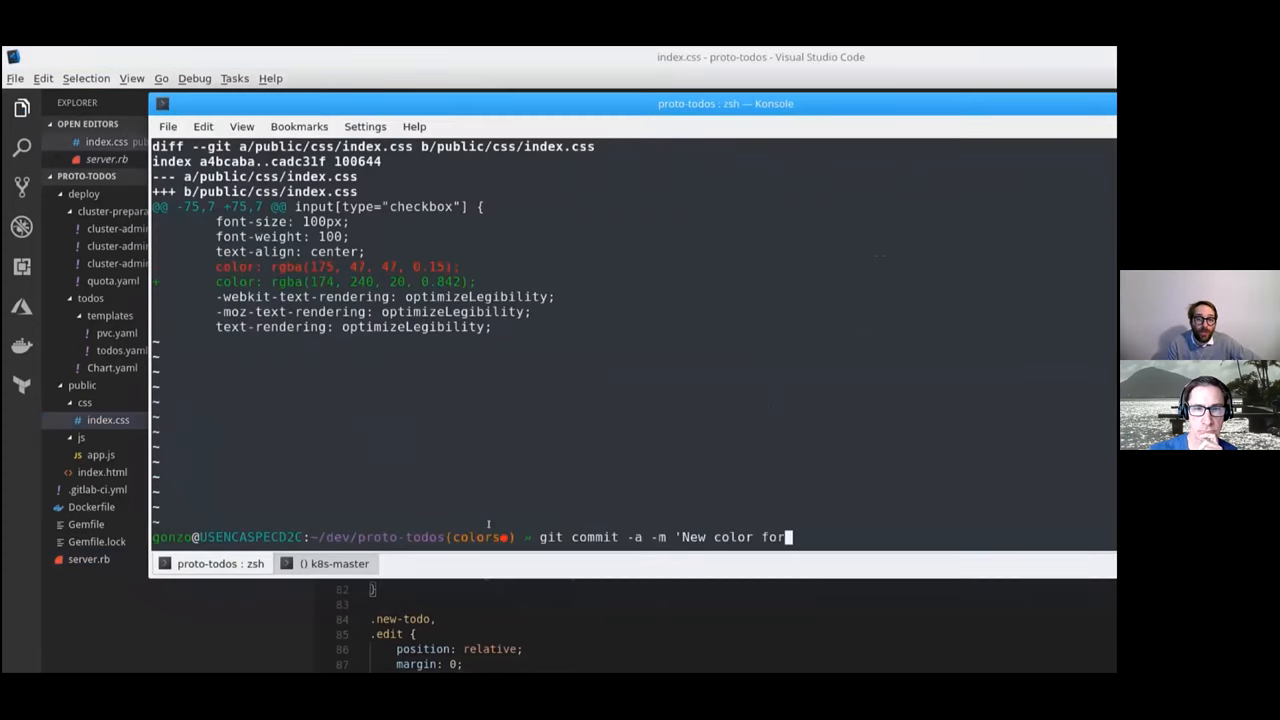
type("git push --s")
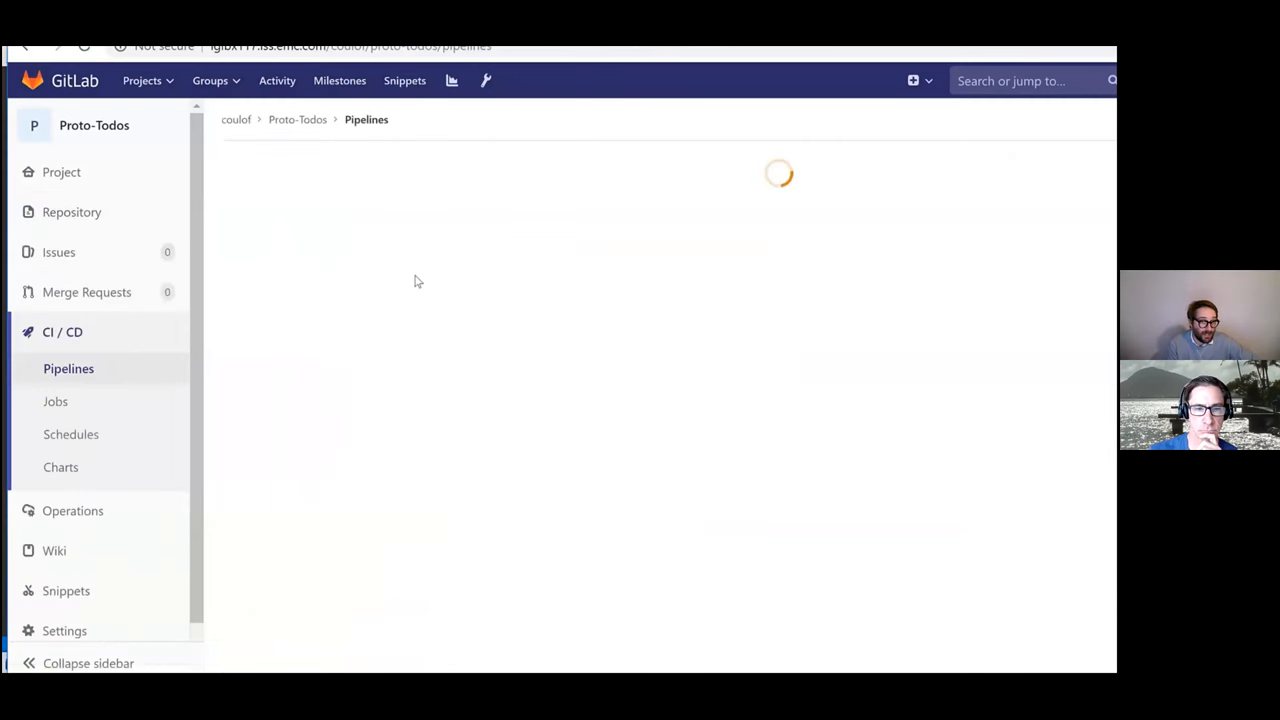
View the Proto-Todos CI/CD pipelines and inspect the cluster's storage classes and PowerMax volumes in the terminal
left_click(56, 400)
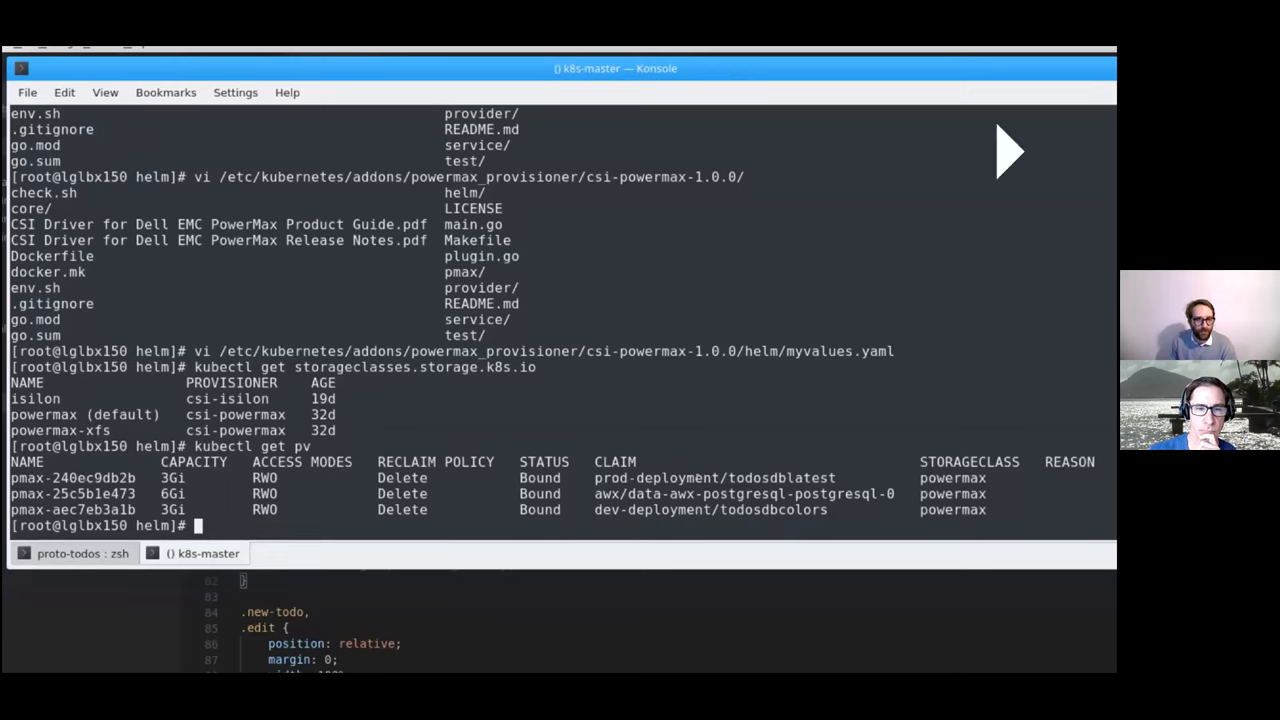
double_click(712, 476)
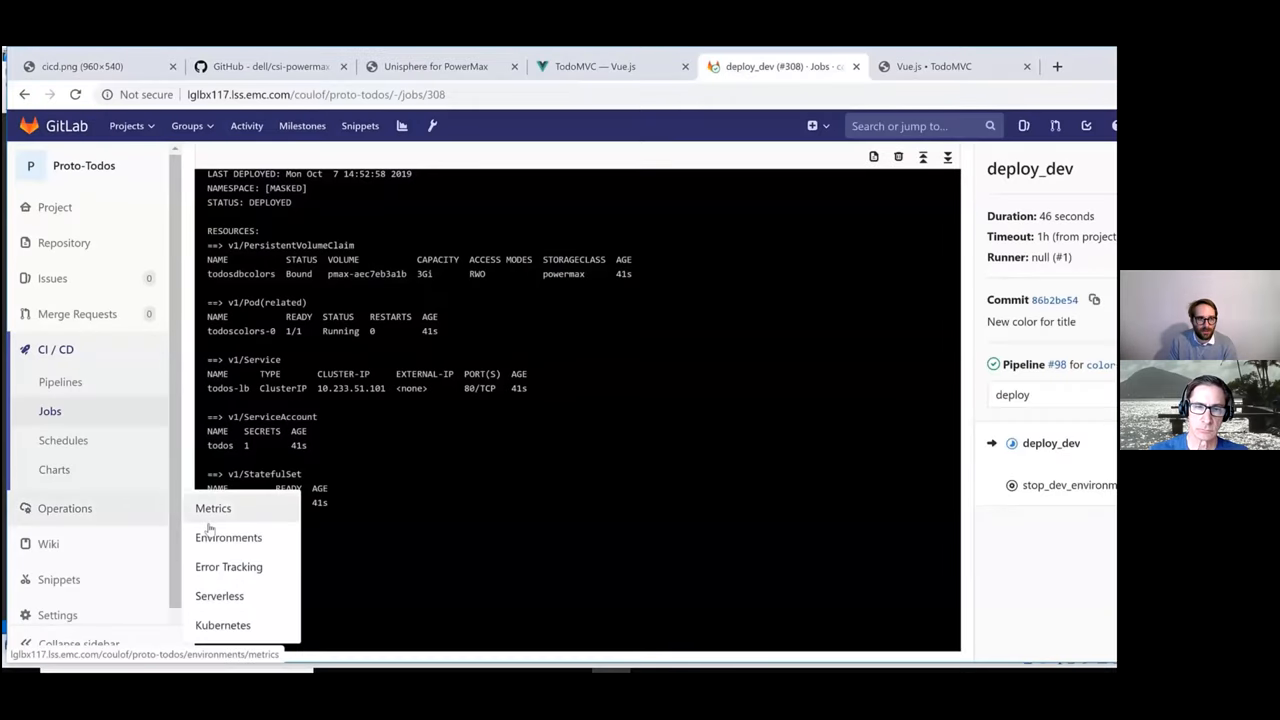
From Environments, open the deployed todoscolors app and add a 'task' item
left_click(228, 536)
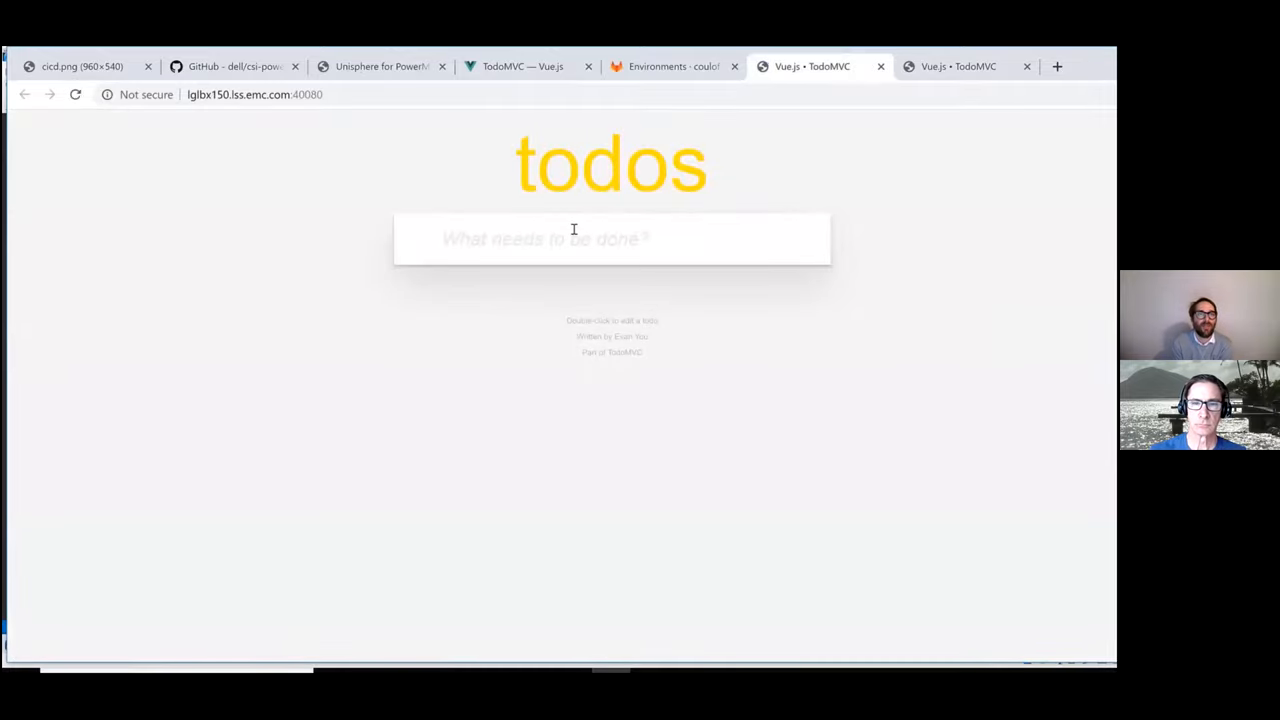
type("ta")
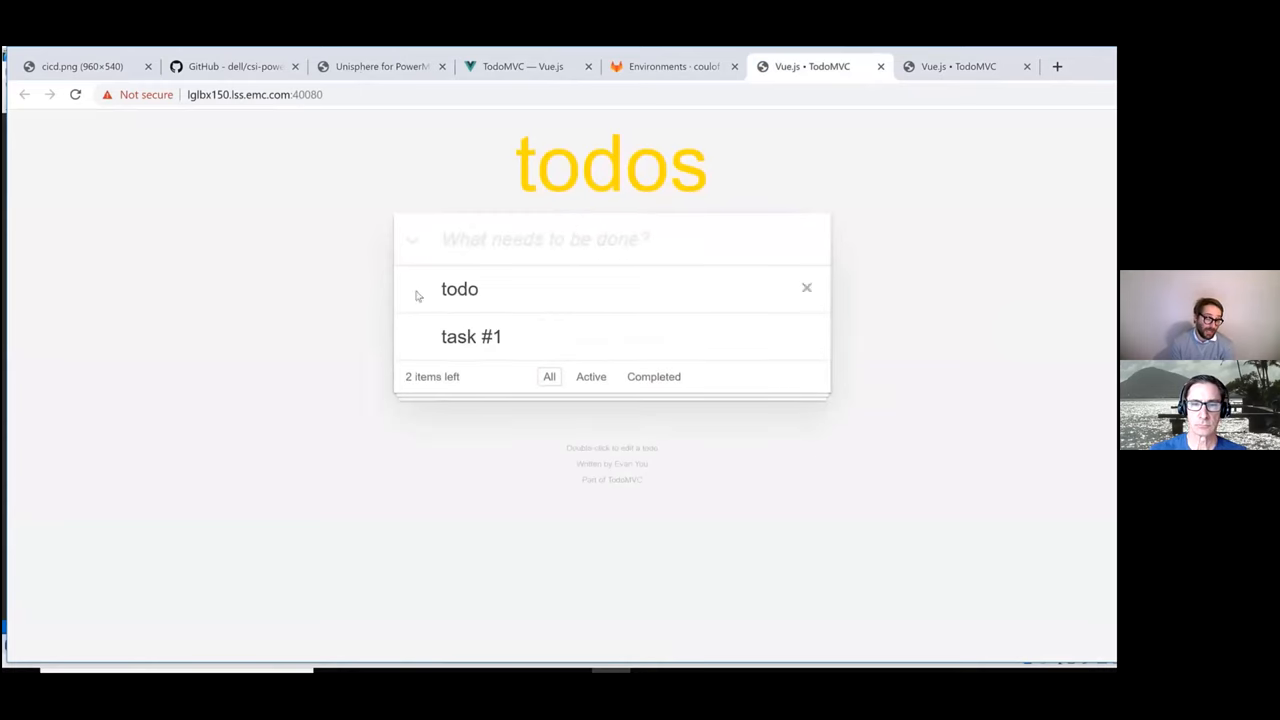
left_click(412, 288)
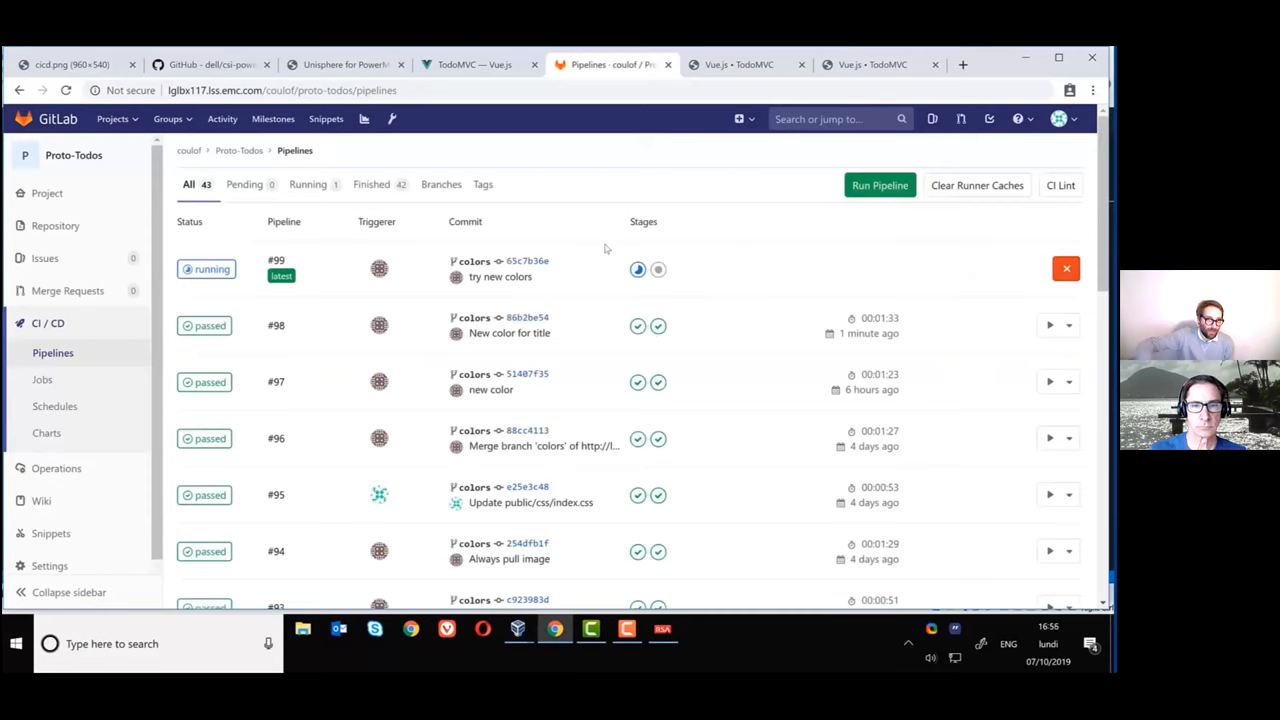
Return to the pipelines list showing #99 'try new colors' running
left_click(56, 468)
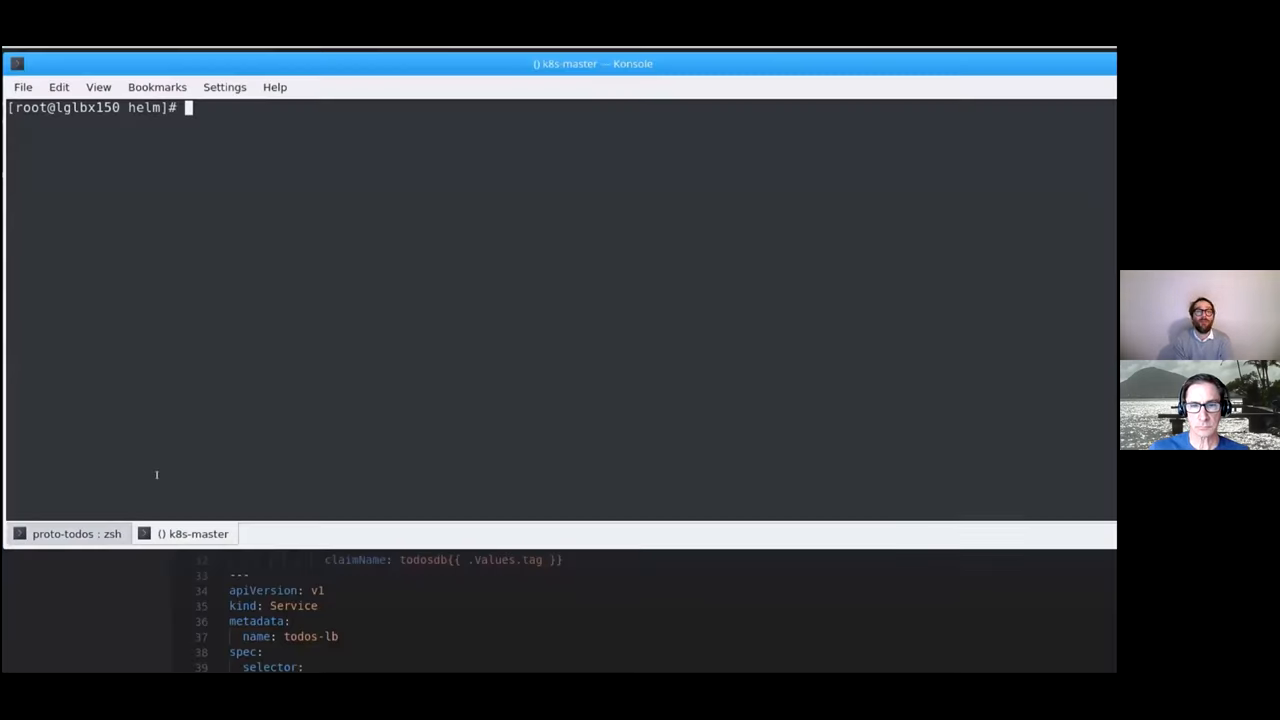
List the storagequota resource quota in dev-deployment with kubectl get quota -A: 10Gi limit, 2Gi used
type("kubectl get quotas")
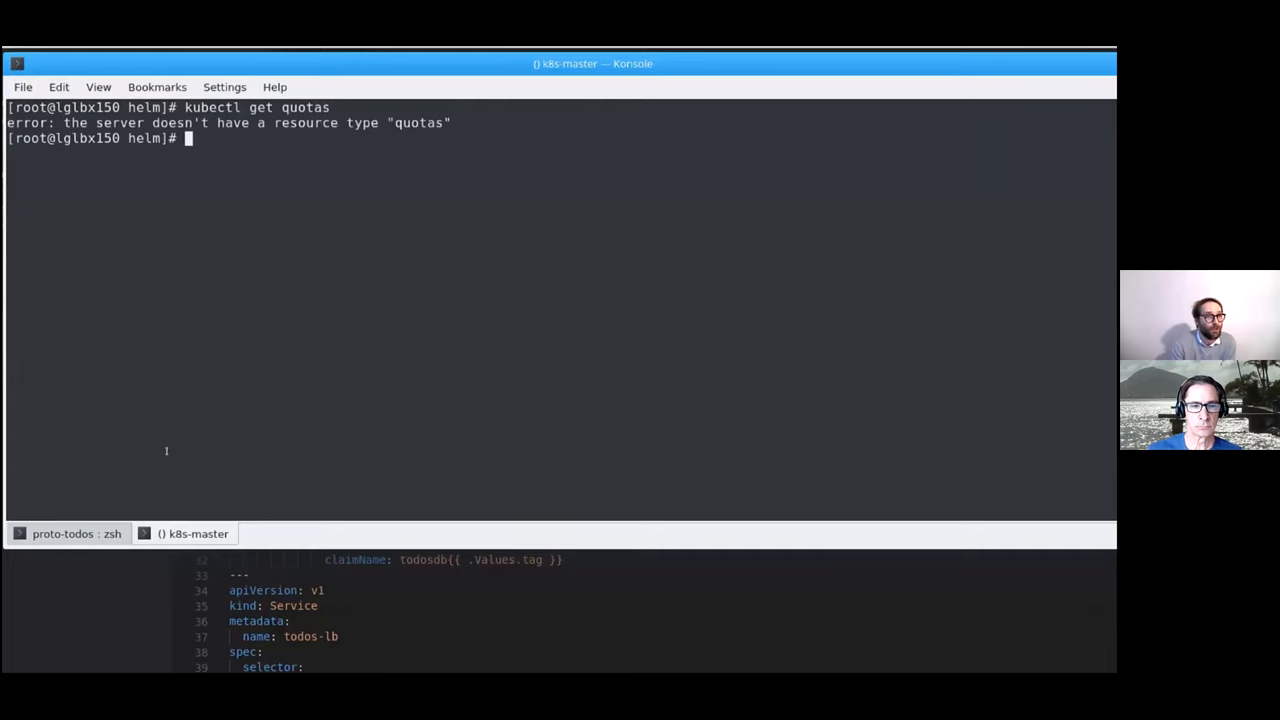
type("kubectl get quotas")
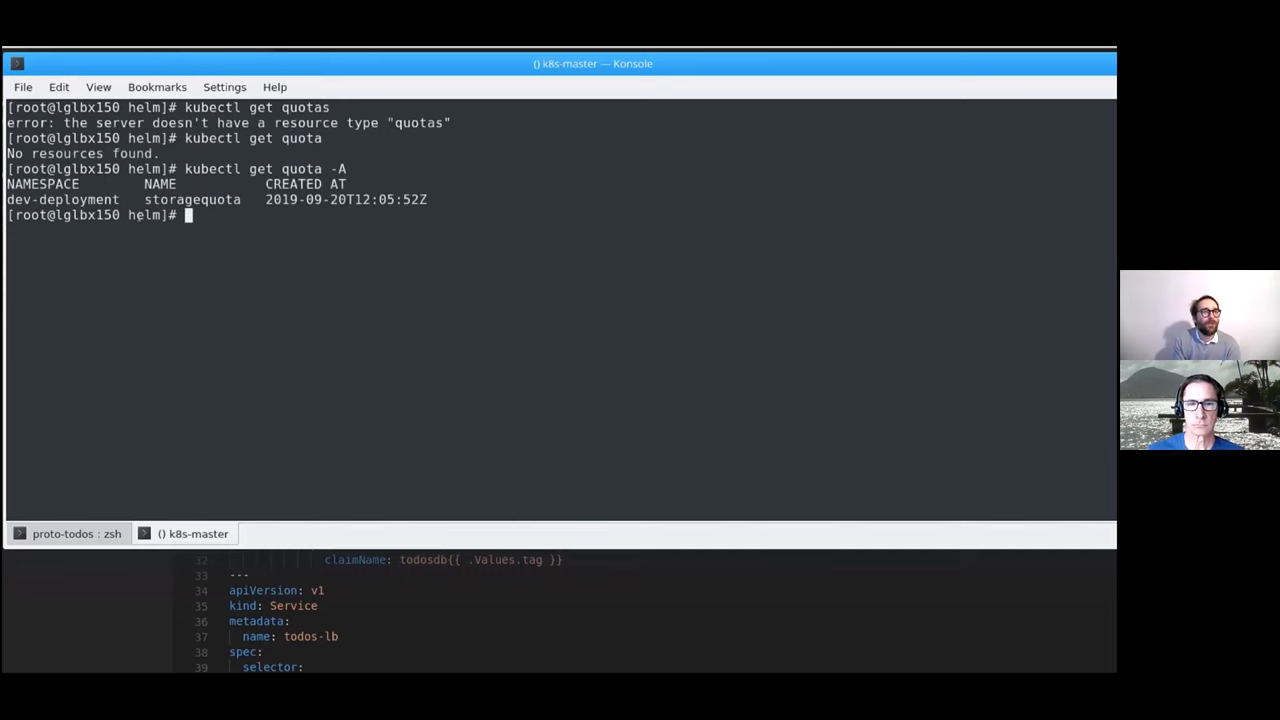
type("kubectl get quota -A -")
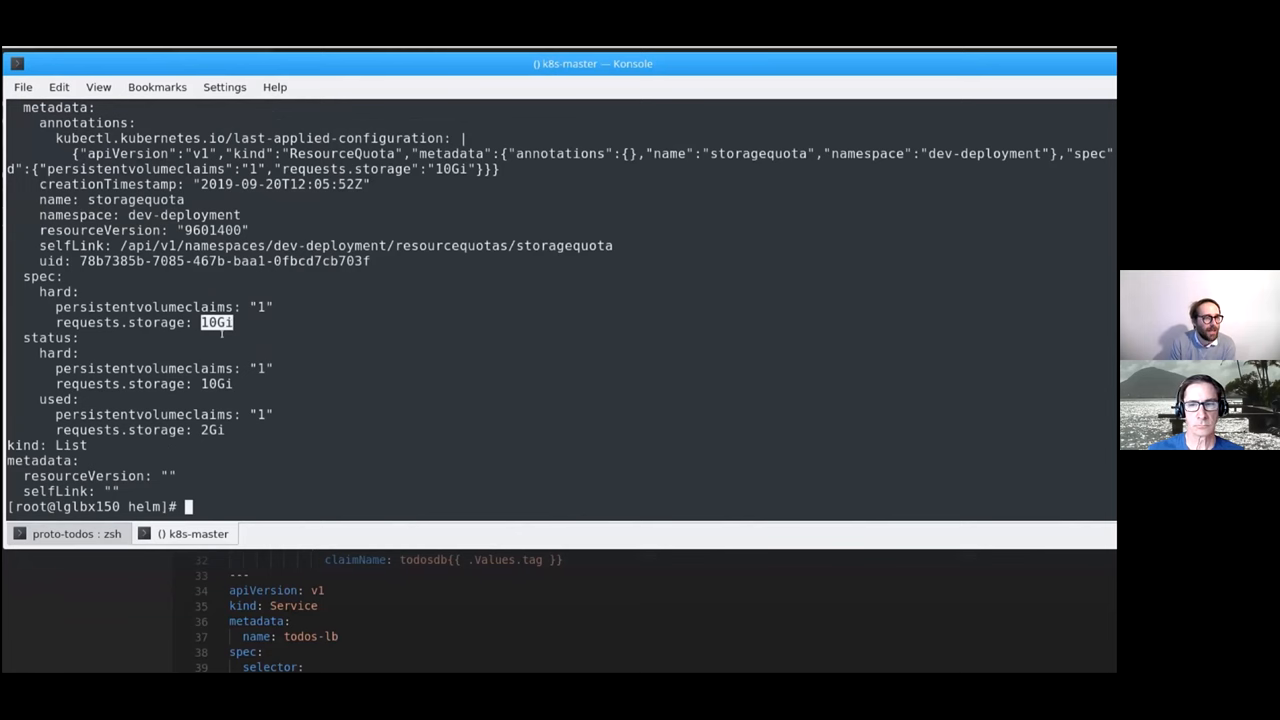
In the proto-todos terminal, commit and push 'Always Pull image' to colors, then create and check out the title branch
left_click(68, 532)
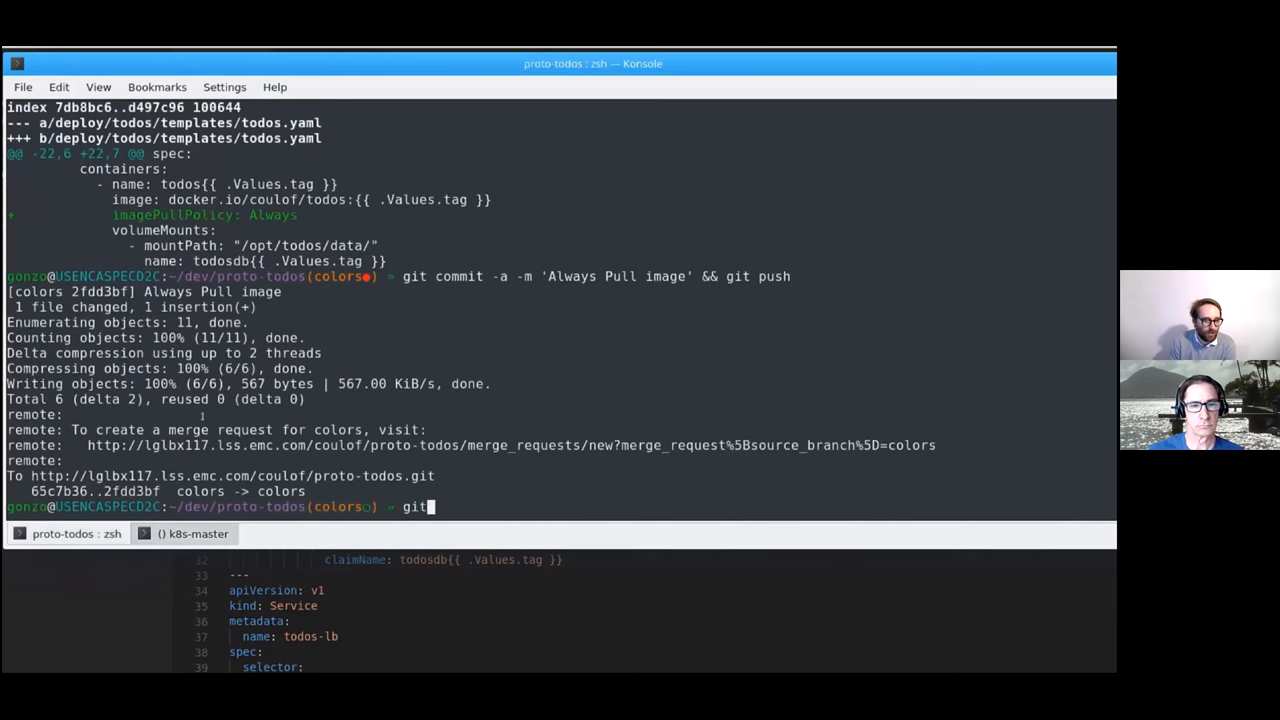
type("branch title")
type("gco title")
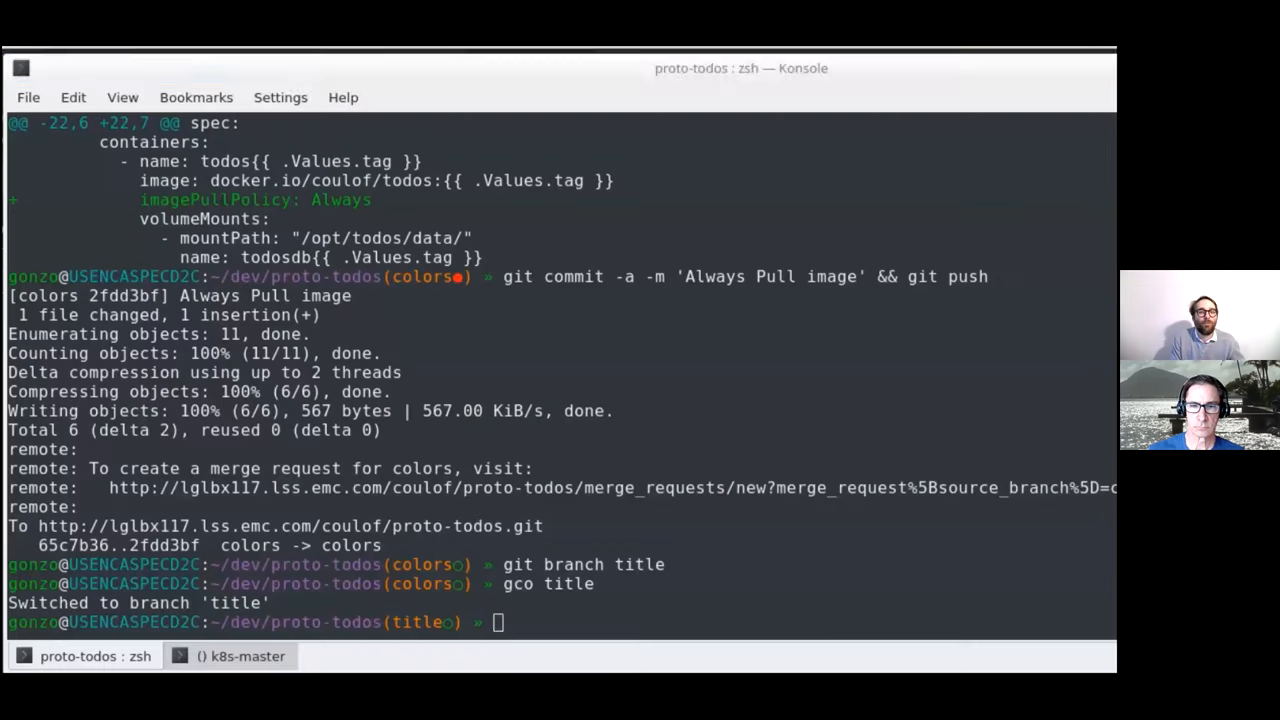
type("git commit -a -m")
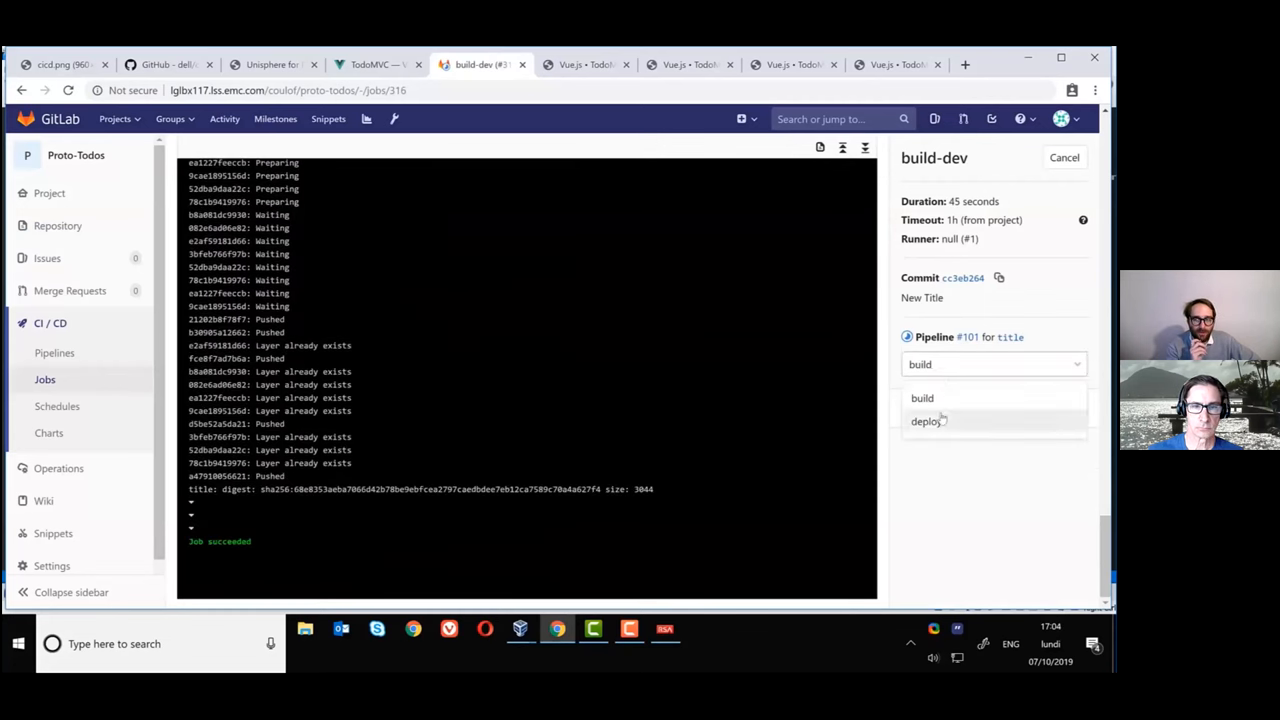
Select the deploy job following the succeeded build-dev job of pipeline #301
left_click(924, 420)
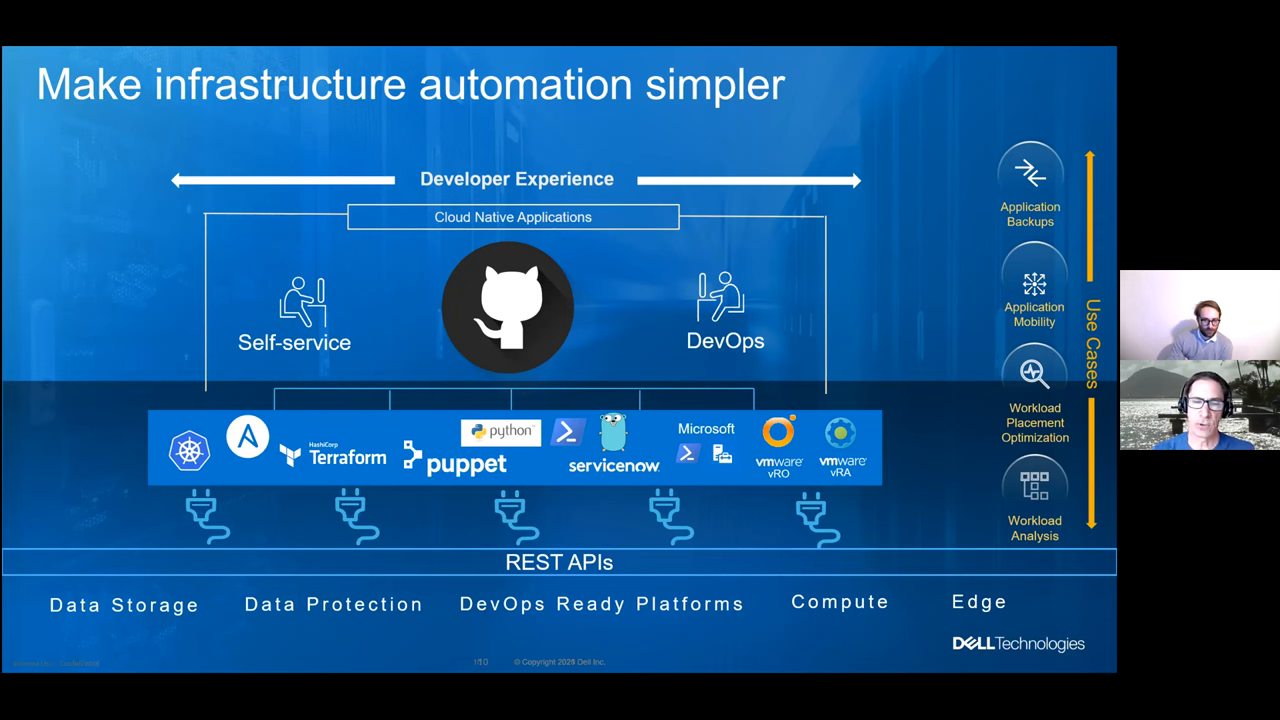
key("Right")
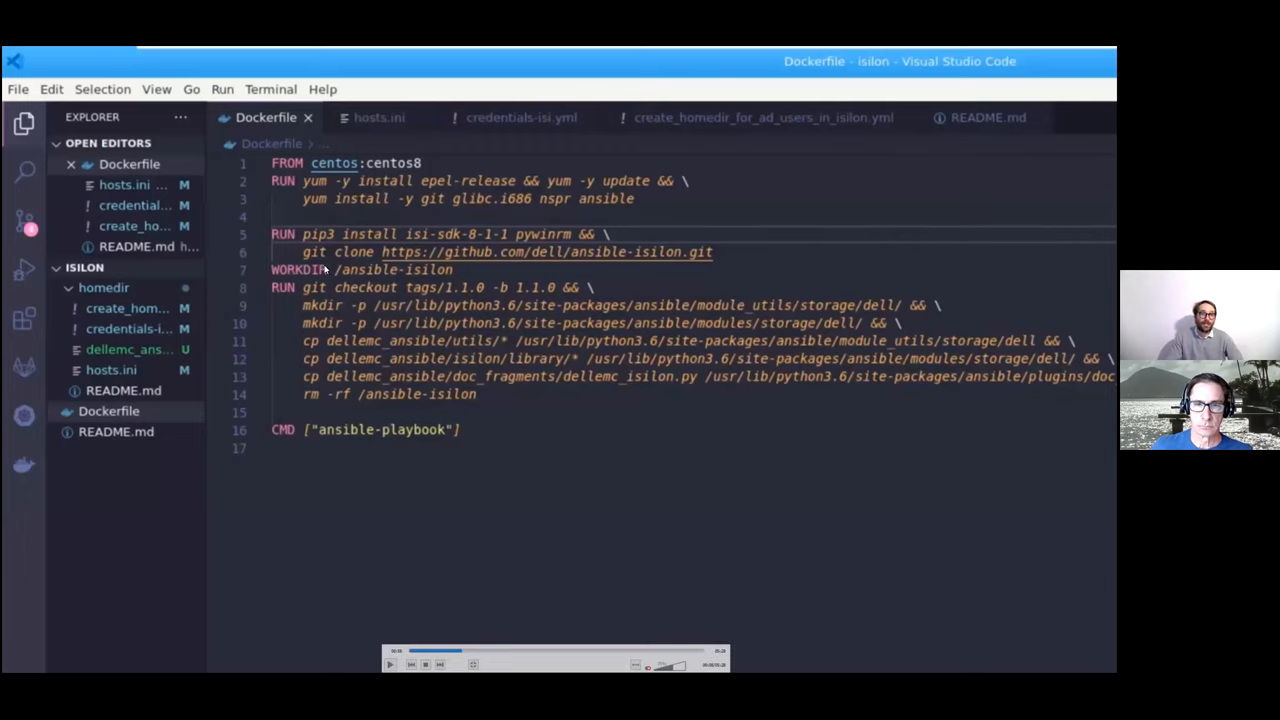
mouse_move(596, 266)
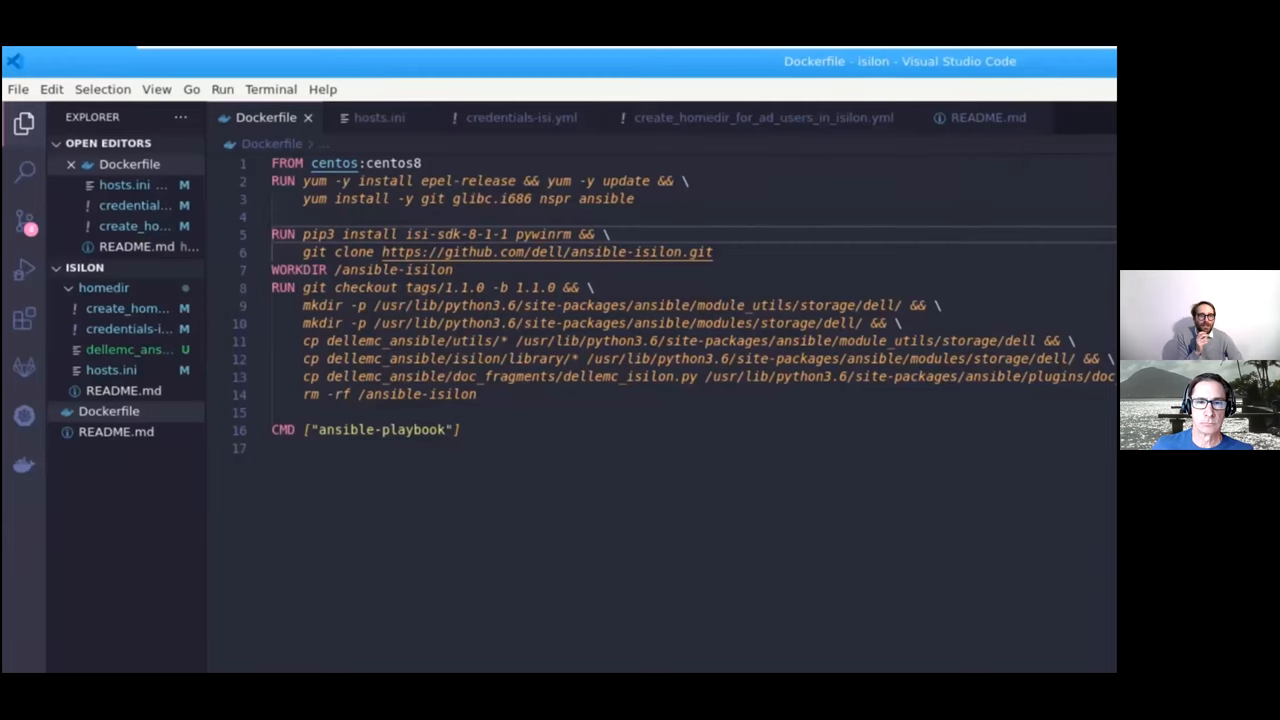
Show hosts.ini, then credentials-isi.yml OneFS connection variables, then the create_homedir playbook
left_click(380, 116)
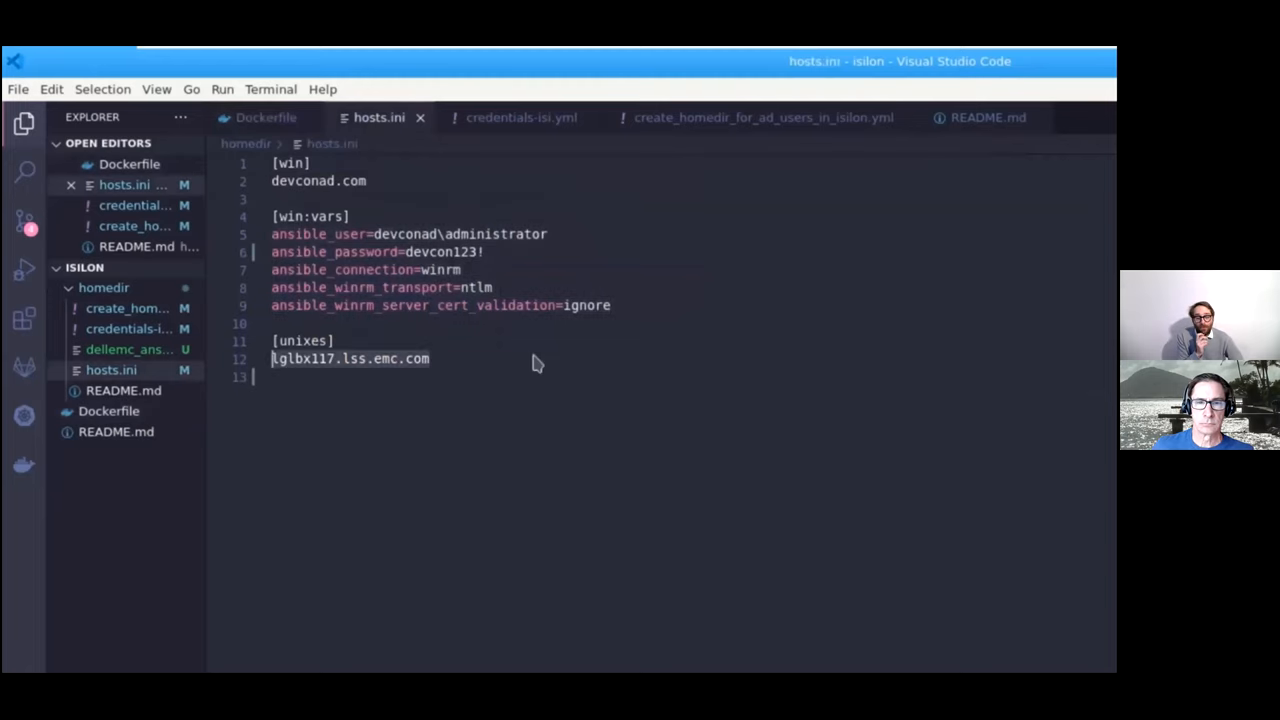
left_click(520, 116)
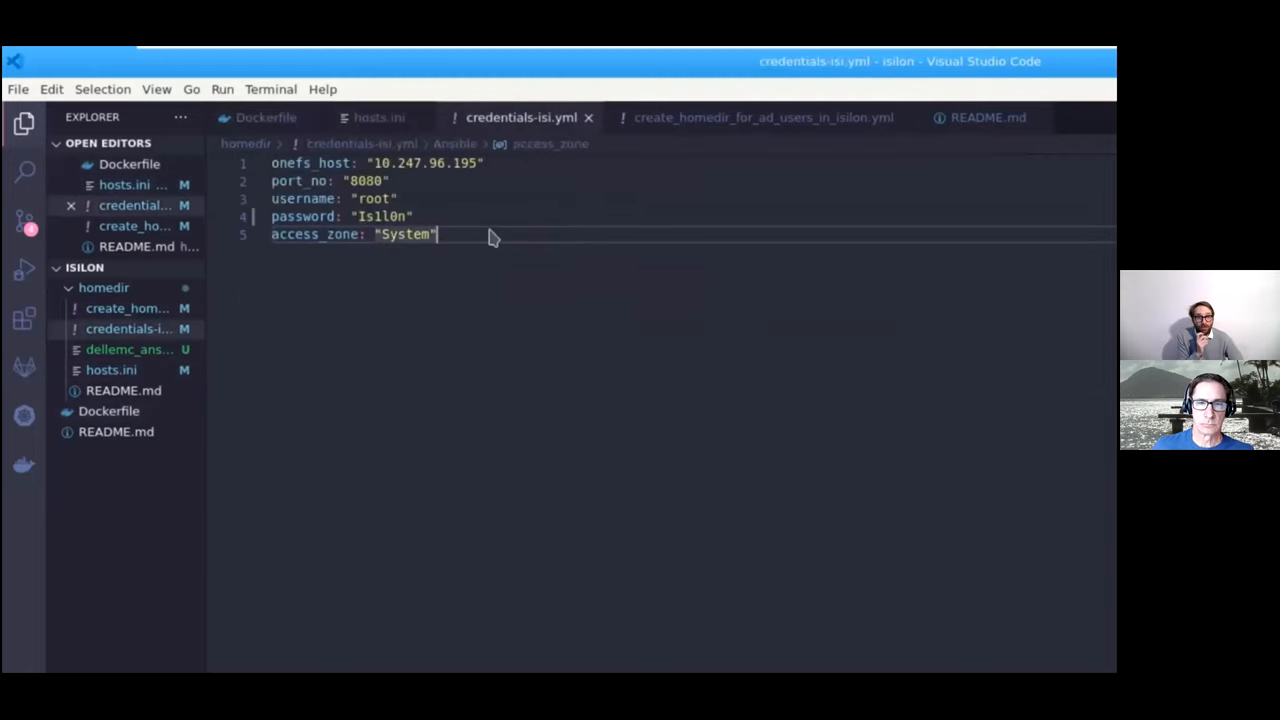
left_click(764, 116)
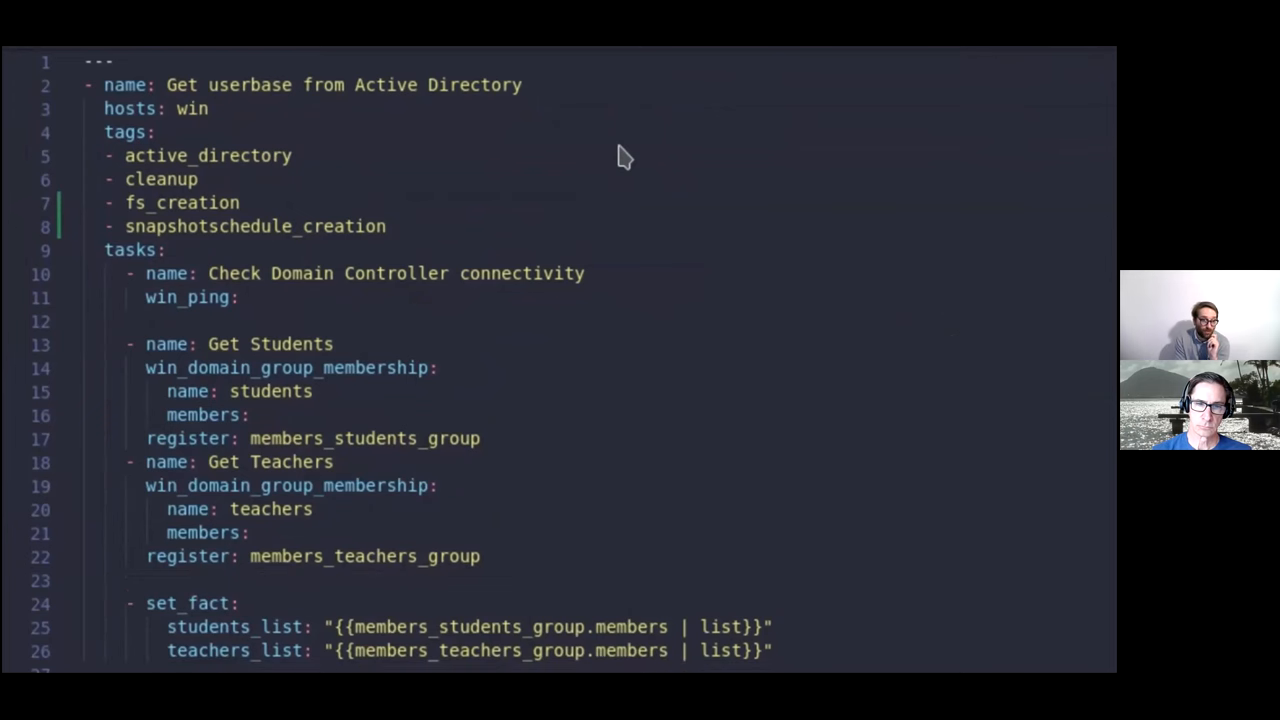
scroll("down", 3)
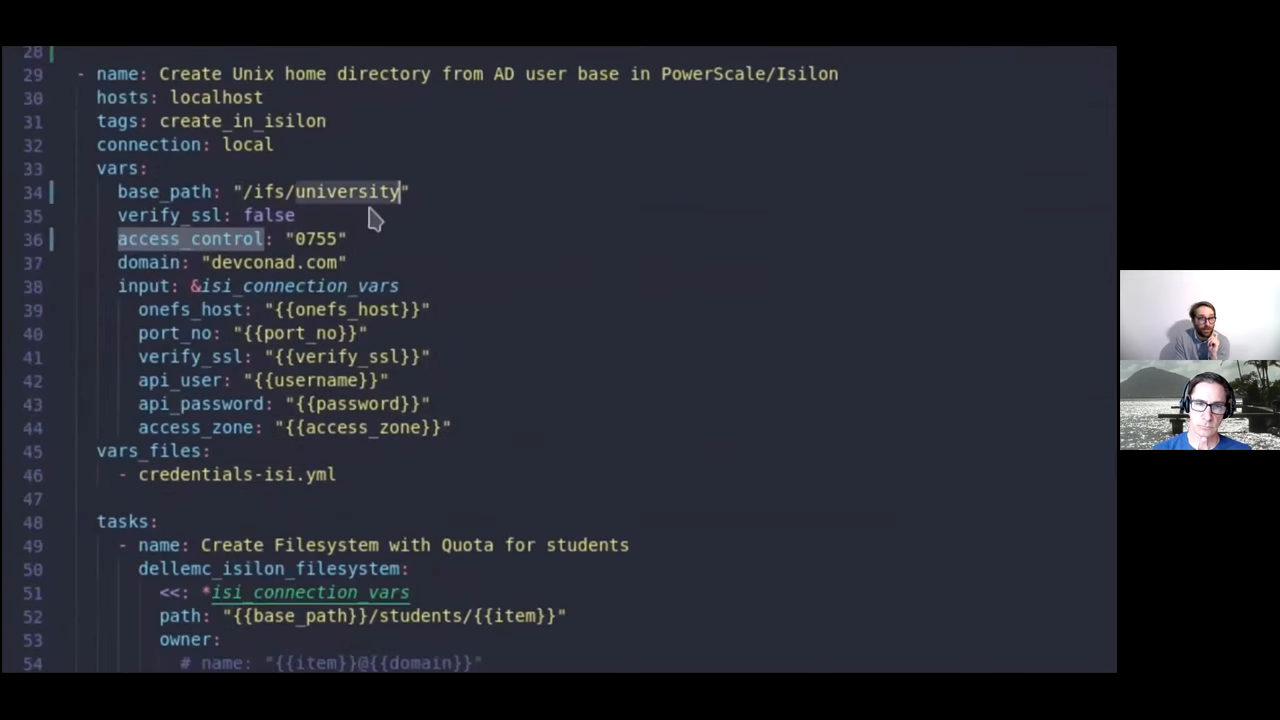
mouse_move(360, 204)
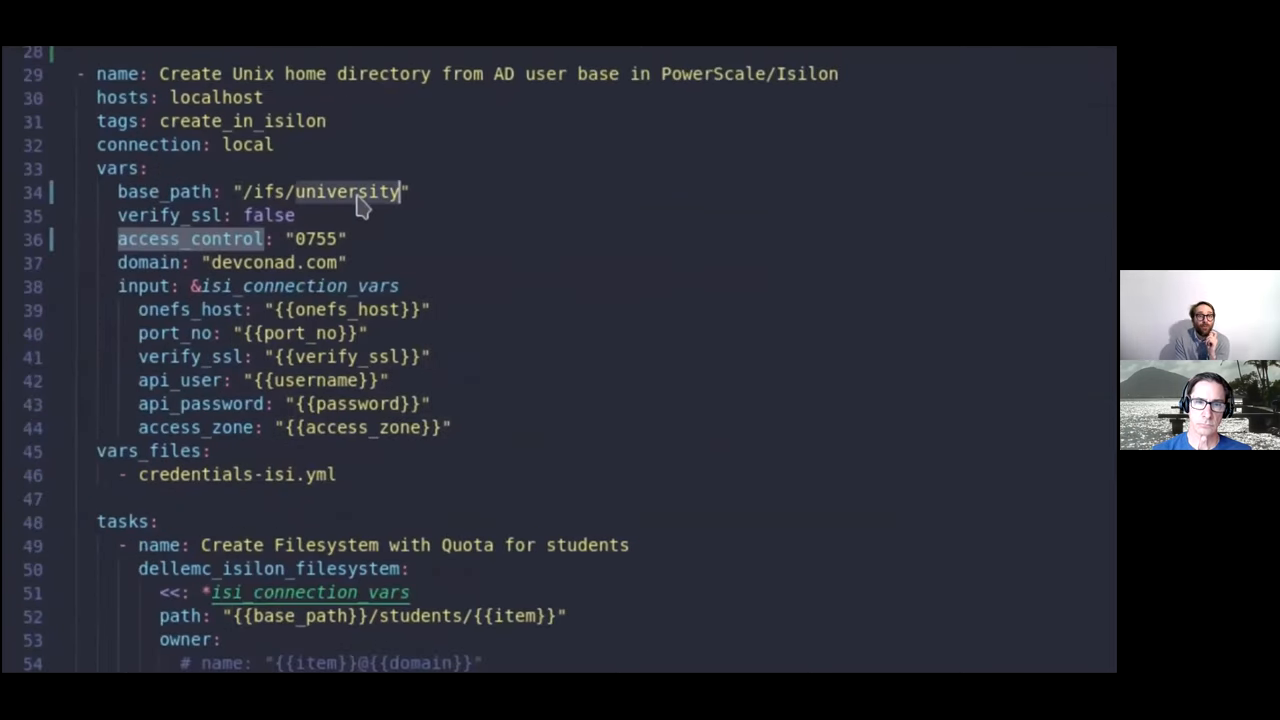
scroll("down", 3)
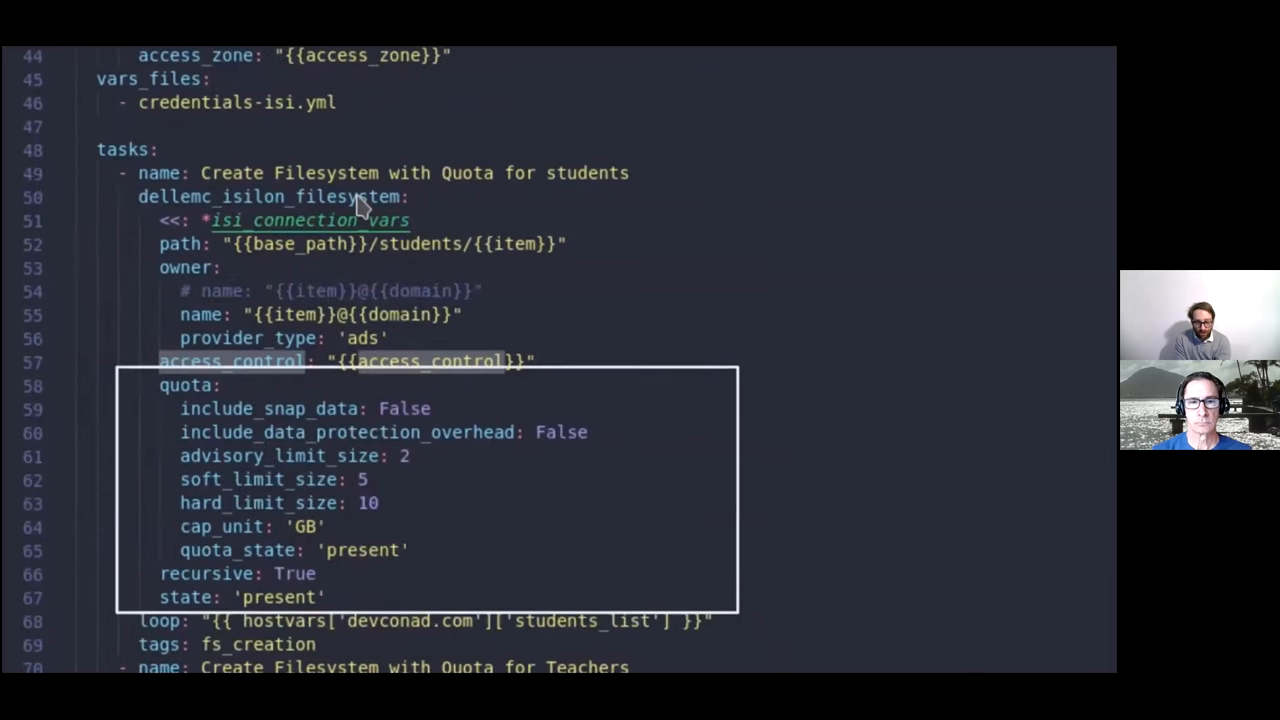
scroll("down", 3)
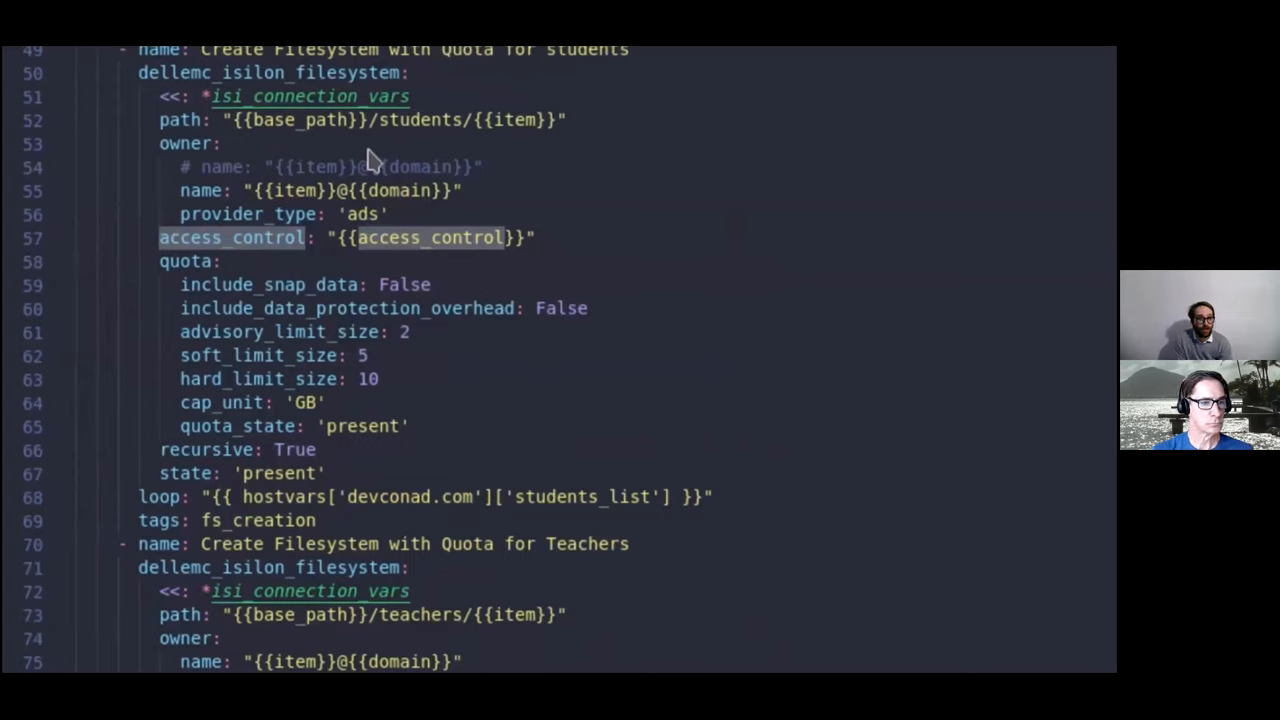
mouse_move(720, 504)
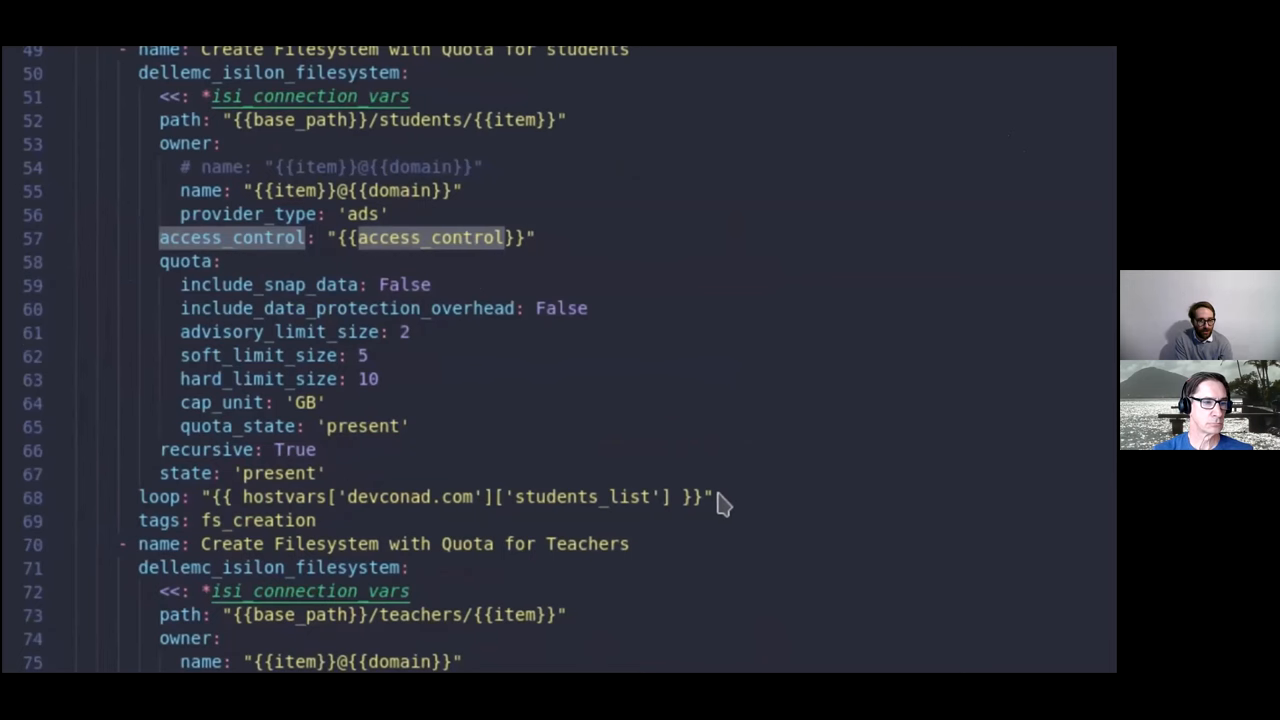
scroll("down", 3)
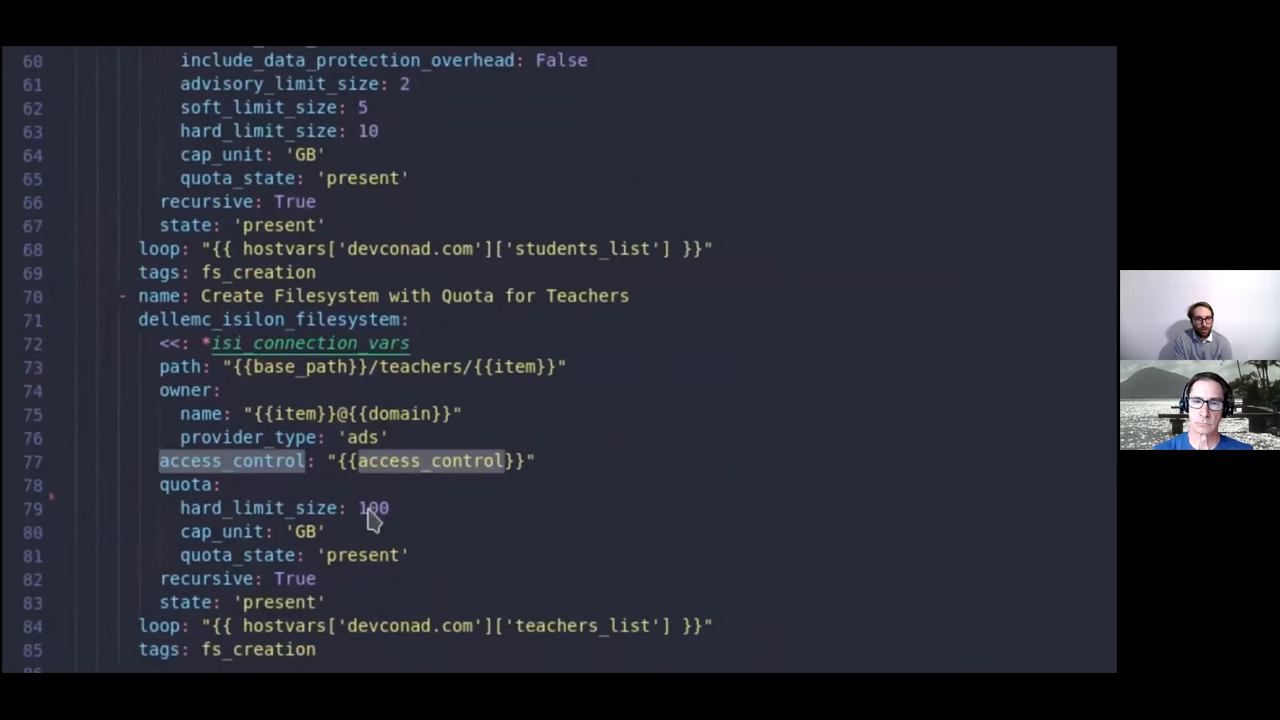
mouse_move(410, 428)
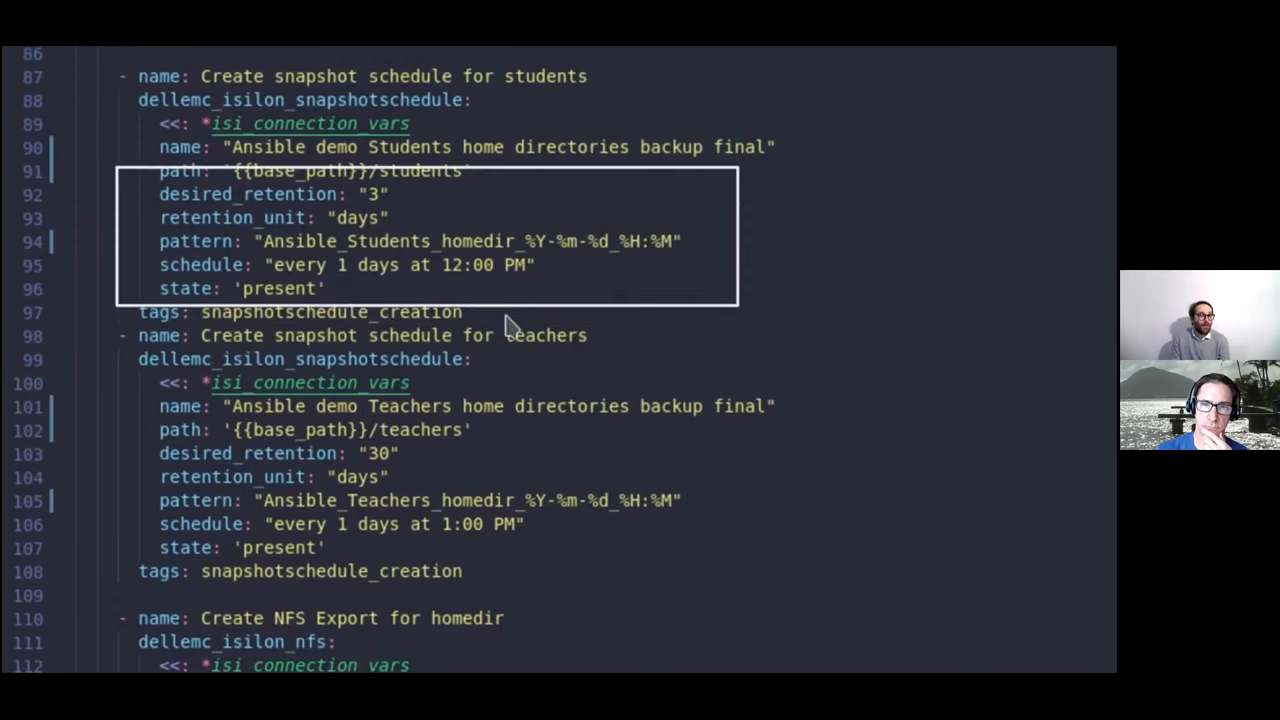
scroll("down", 3)
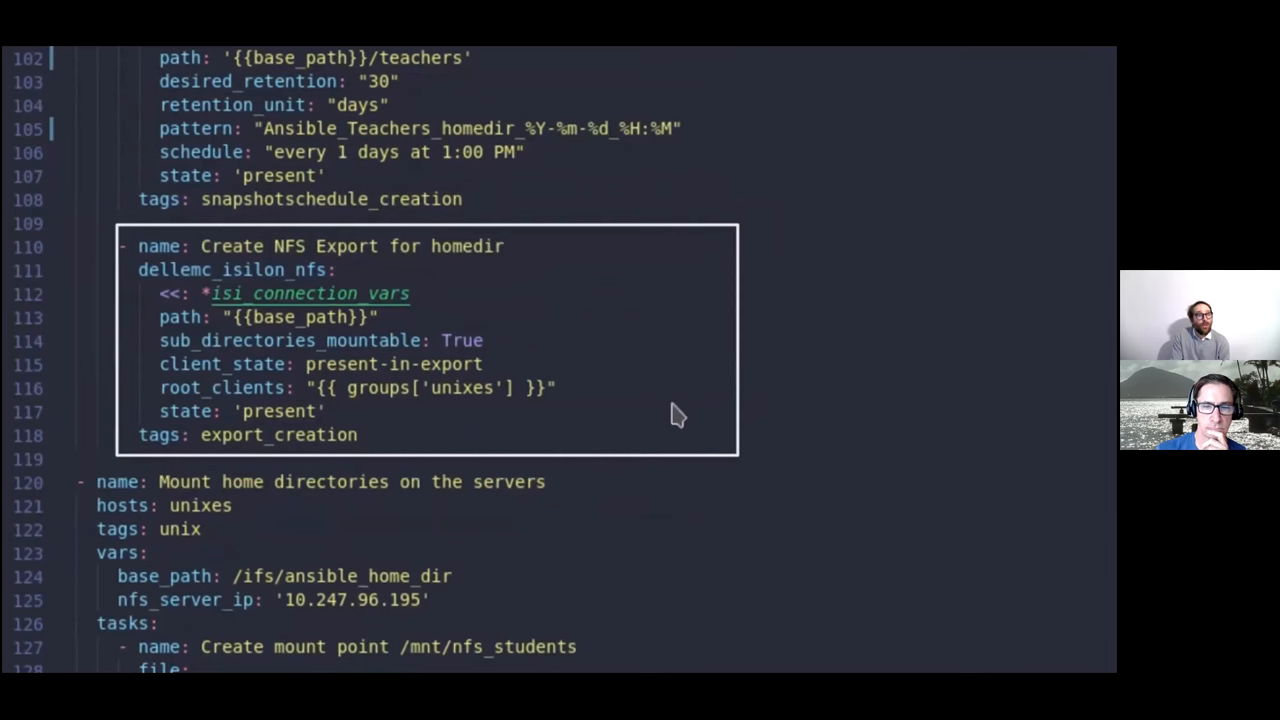
scroll("down", 3)
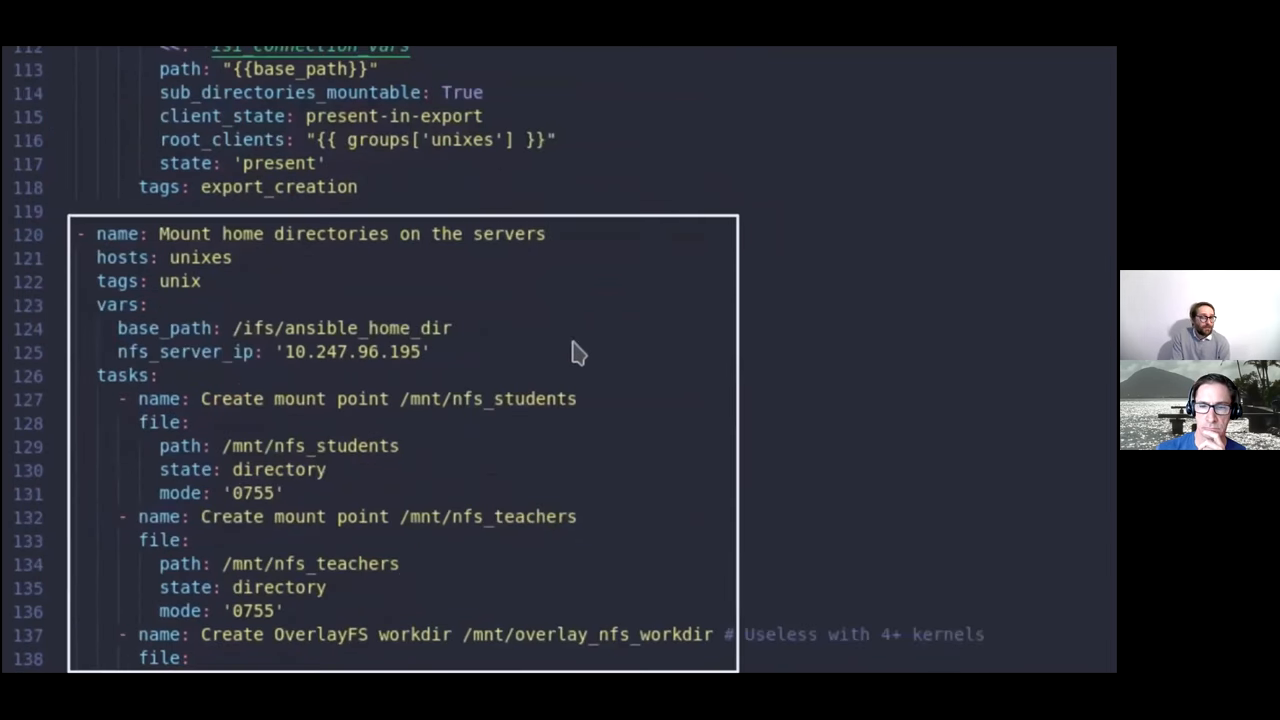
mouse_move(640, 330)
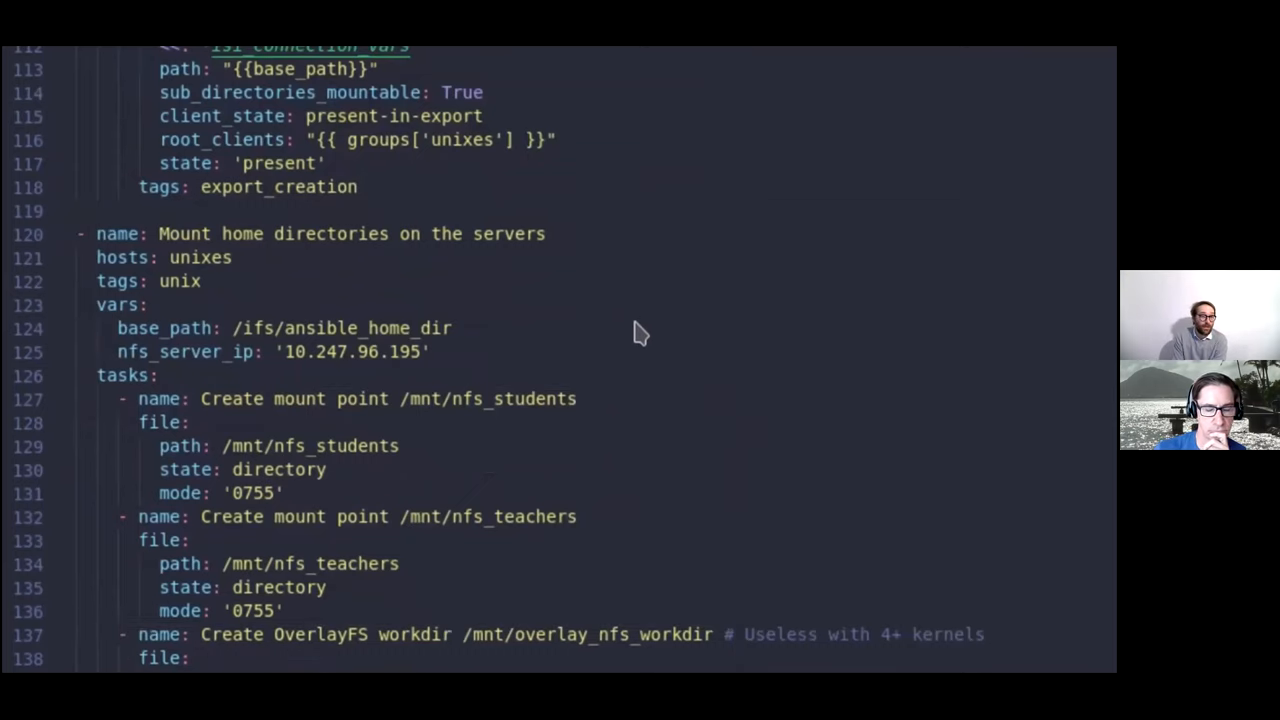
scroll("down", 3)
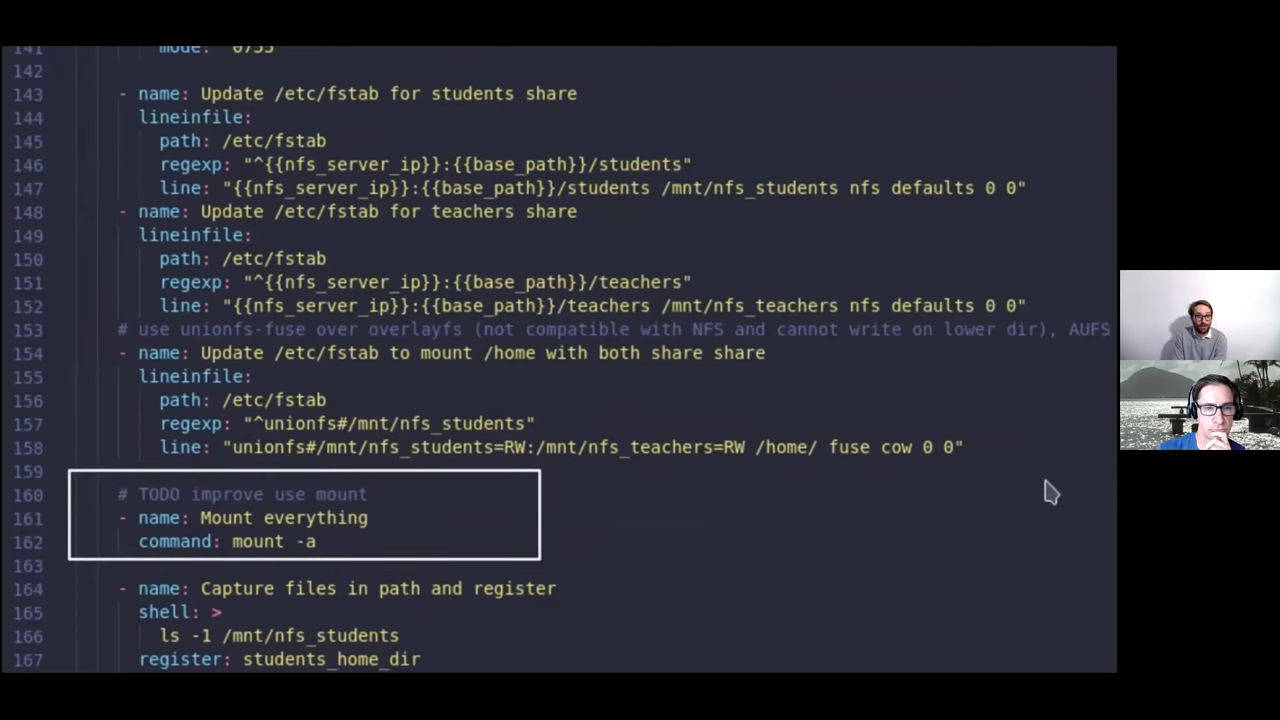
Scroll the playbook down to its cleanup tasks
scroll("down", 3)
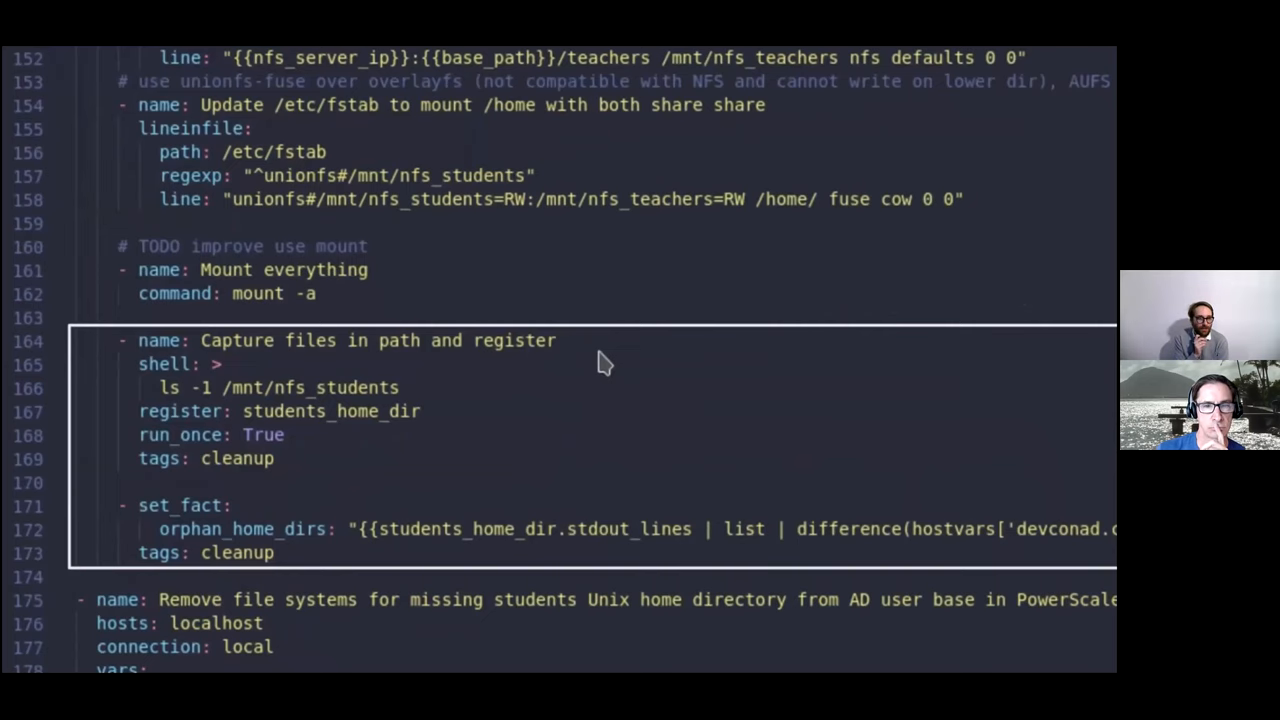
scroll("down", 3)
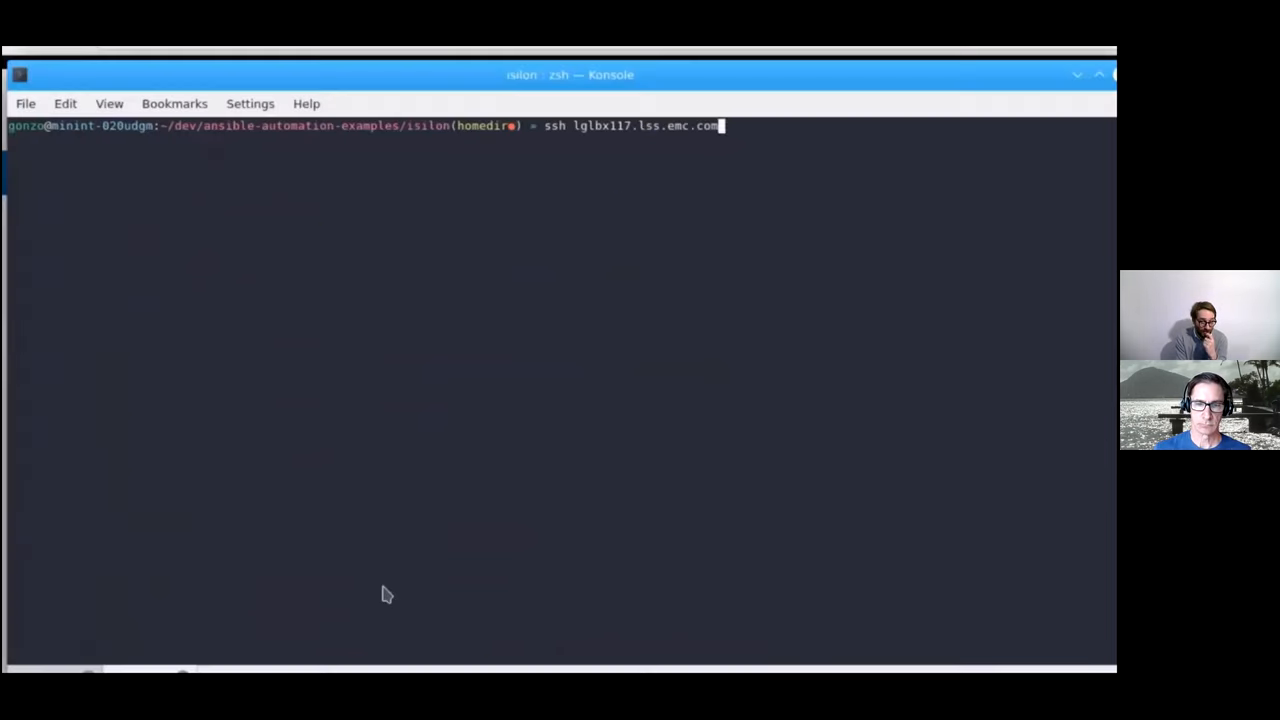
Run the containerized home-directory playbook and follow its output through snapshots, NFS export and fstab mounts
key("Return")
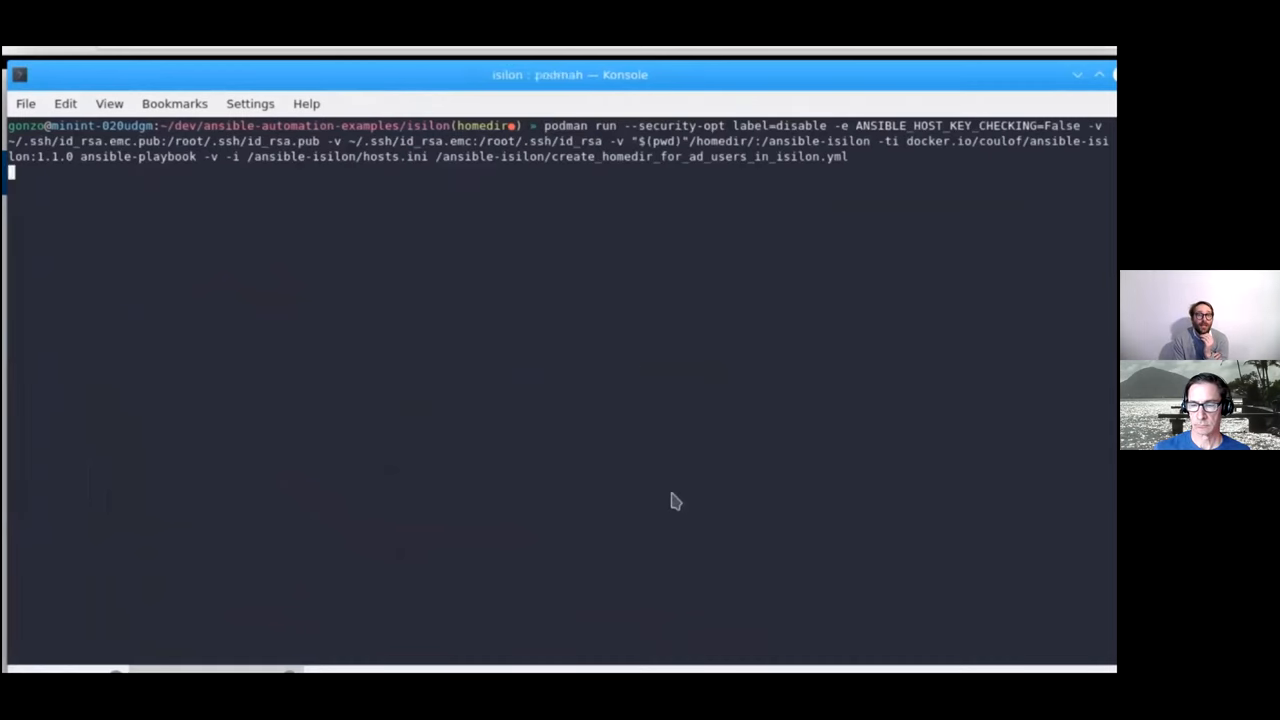
key("Return")
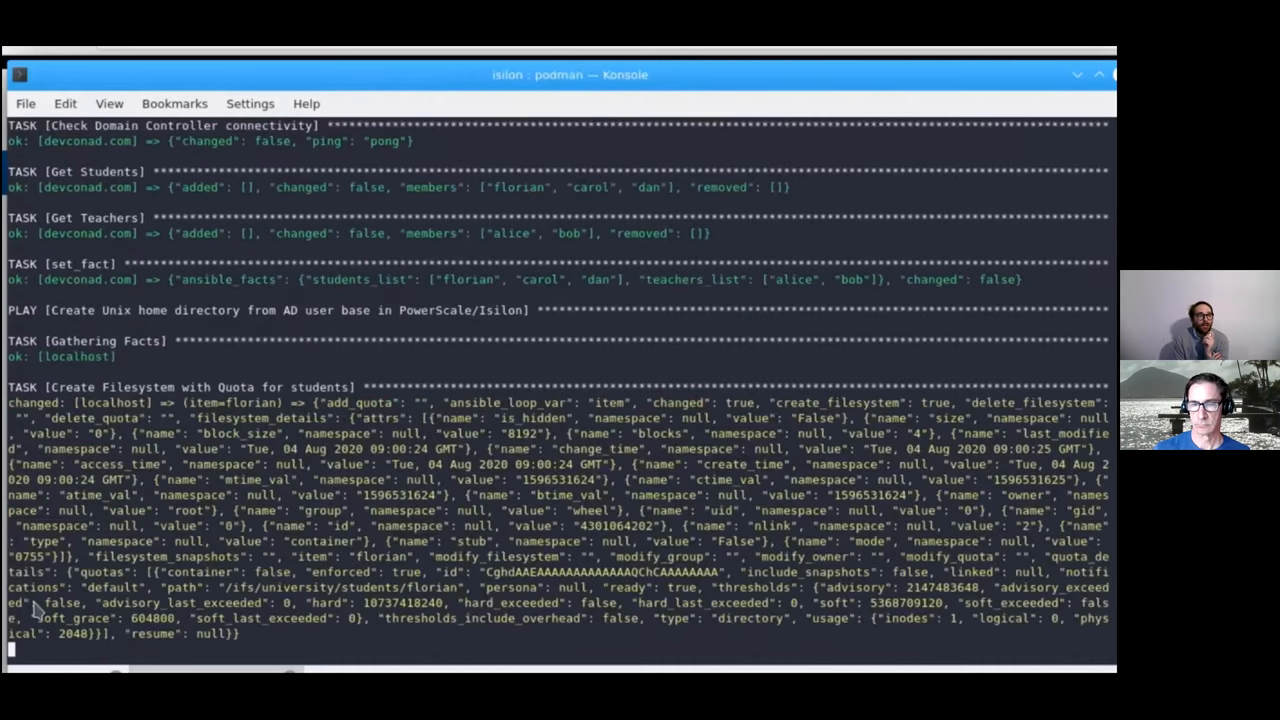
scroll("down", 3)
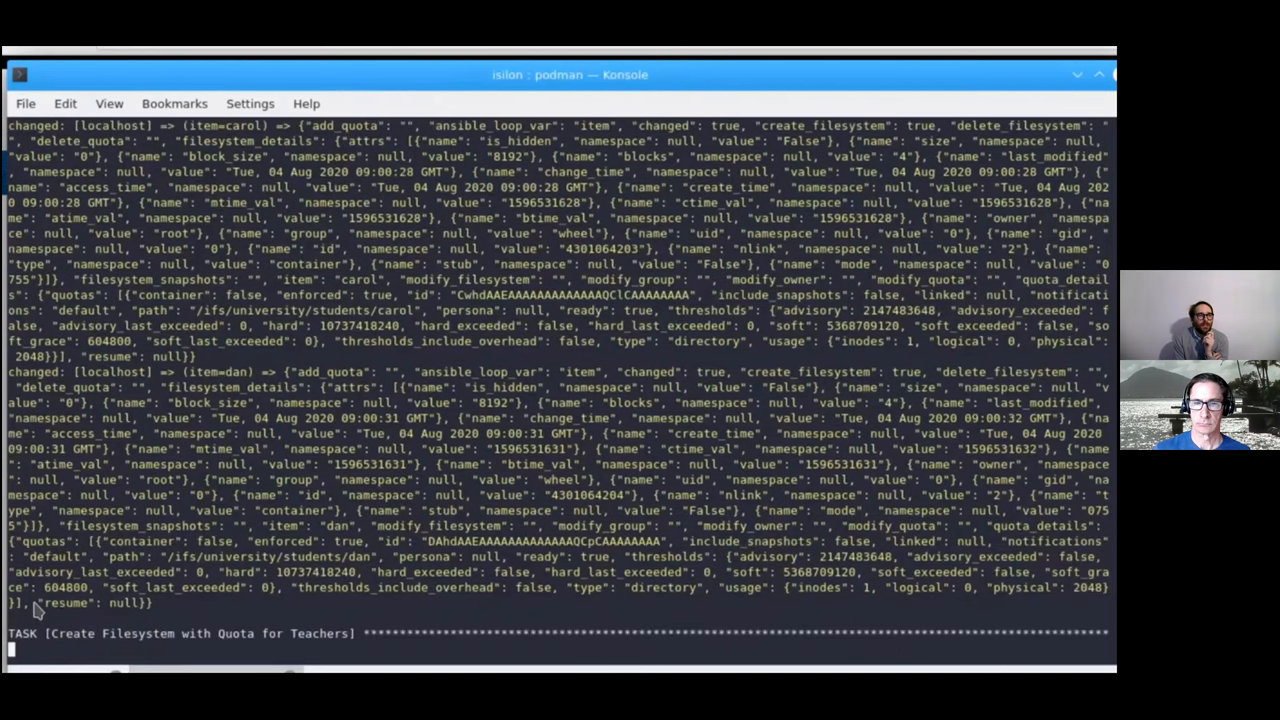
scroll("down", 3)
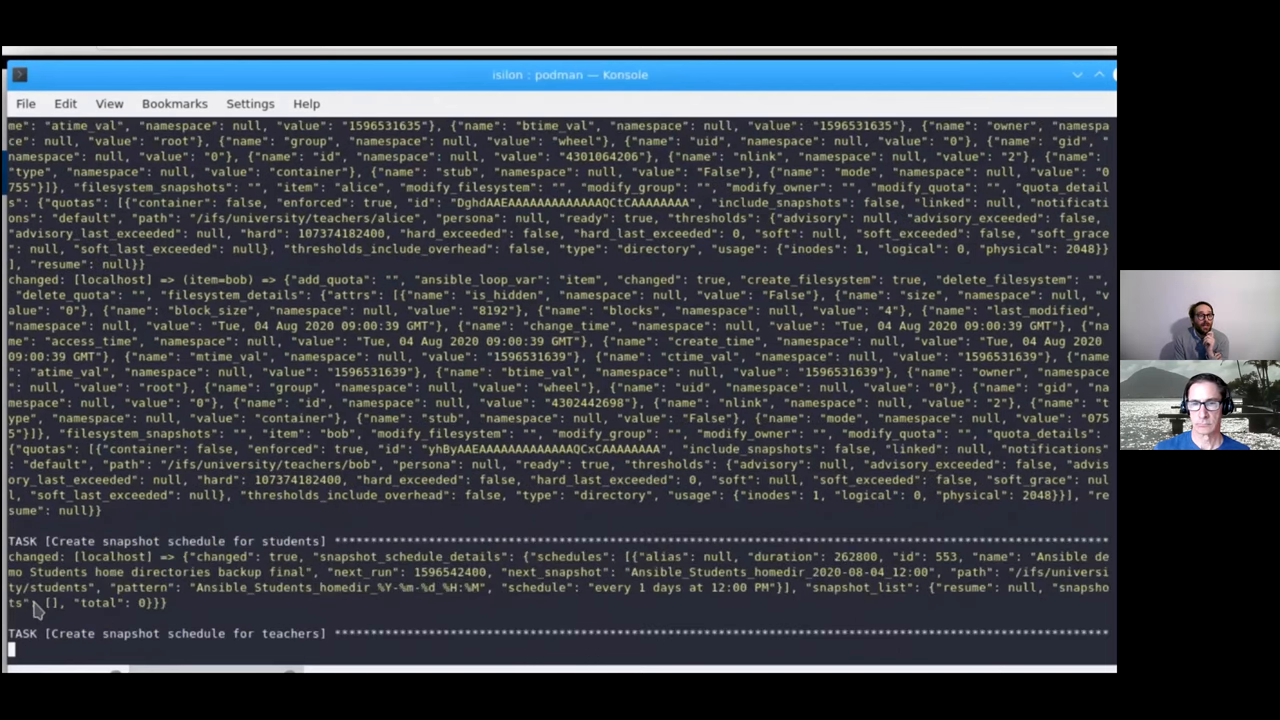
scroll("down", 3)
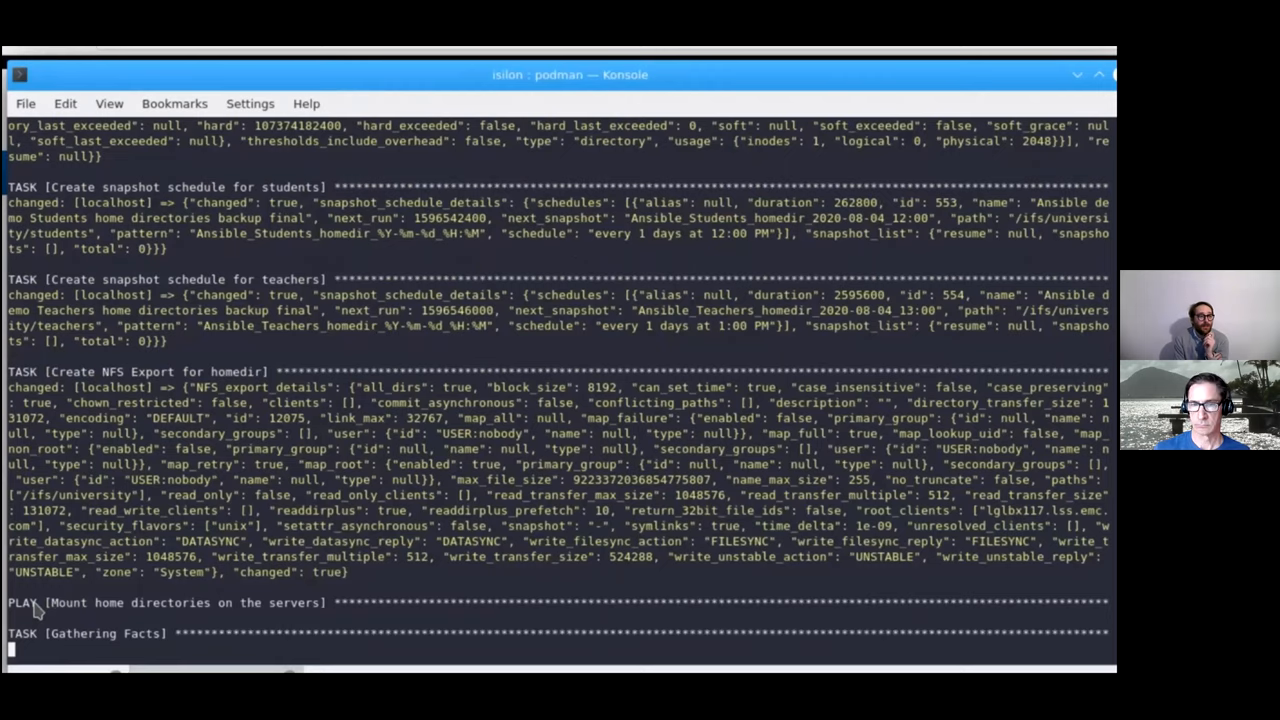
scroll("down", 3)
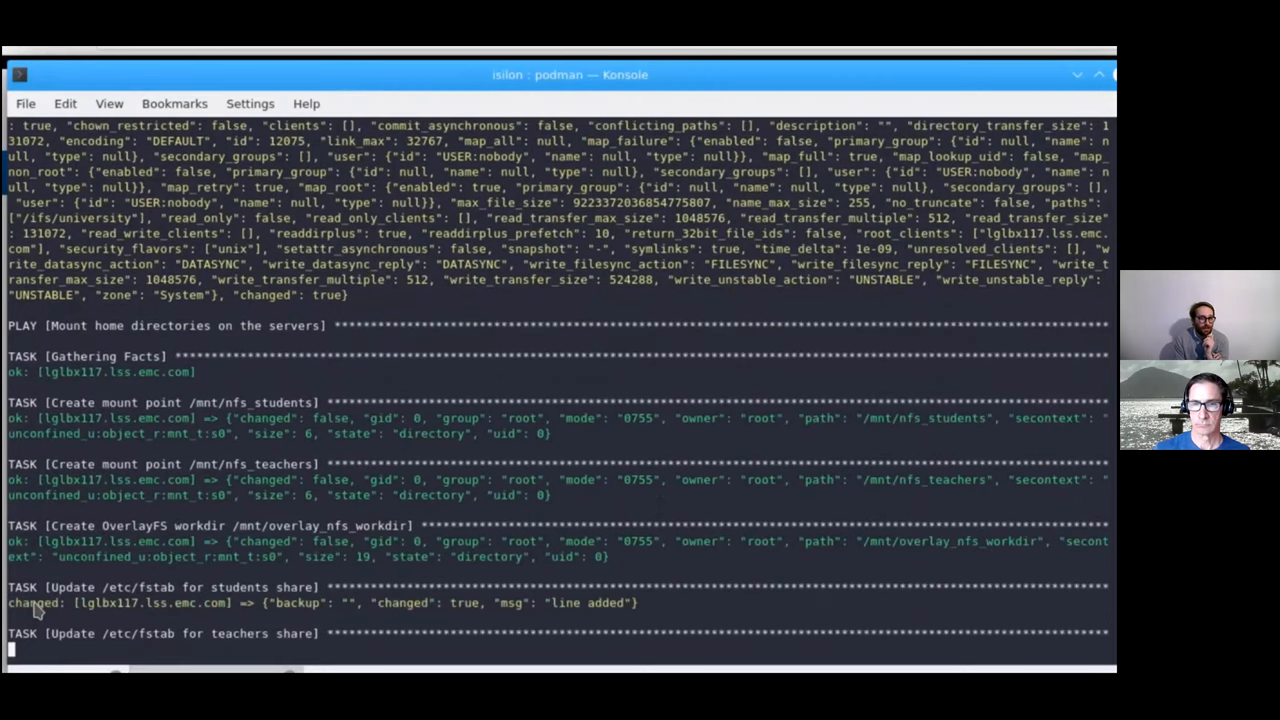
scroll("down", 3)
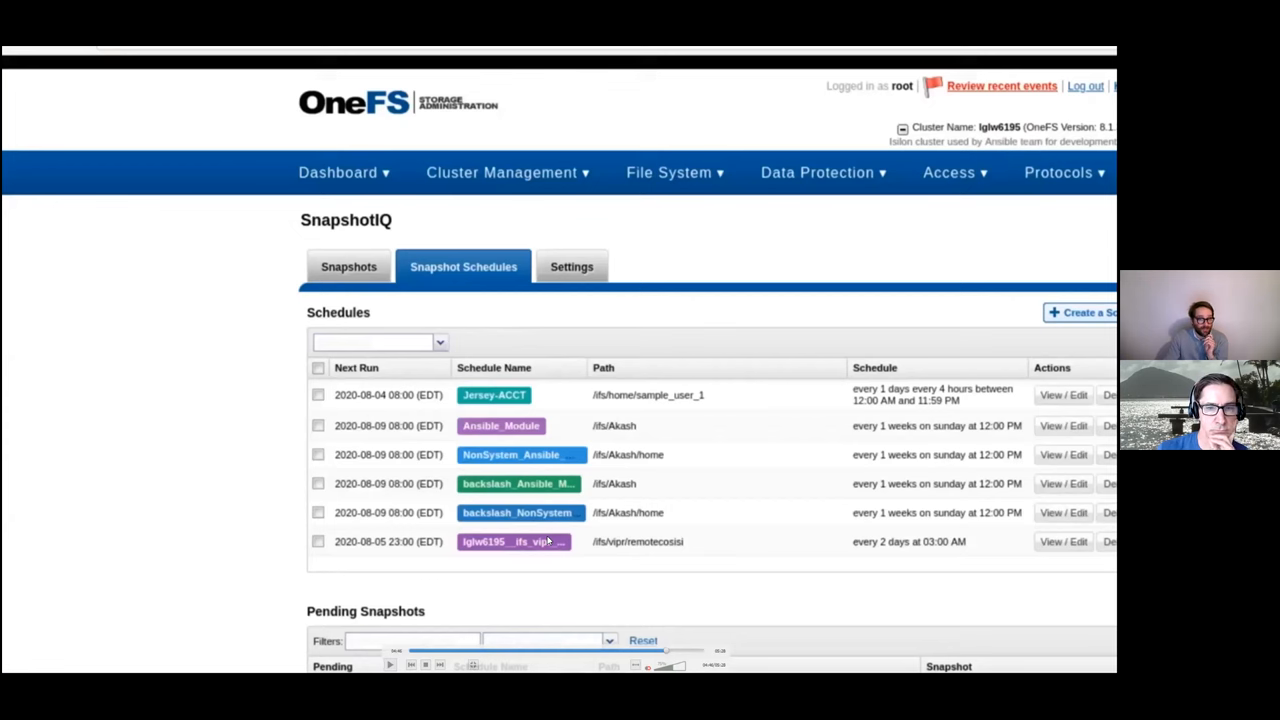
View the SnapshotIQ snapshots list after the snapshot schedules
left_click(348, 266)
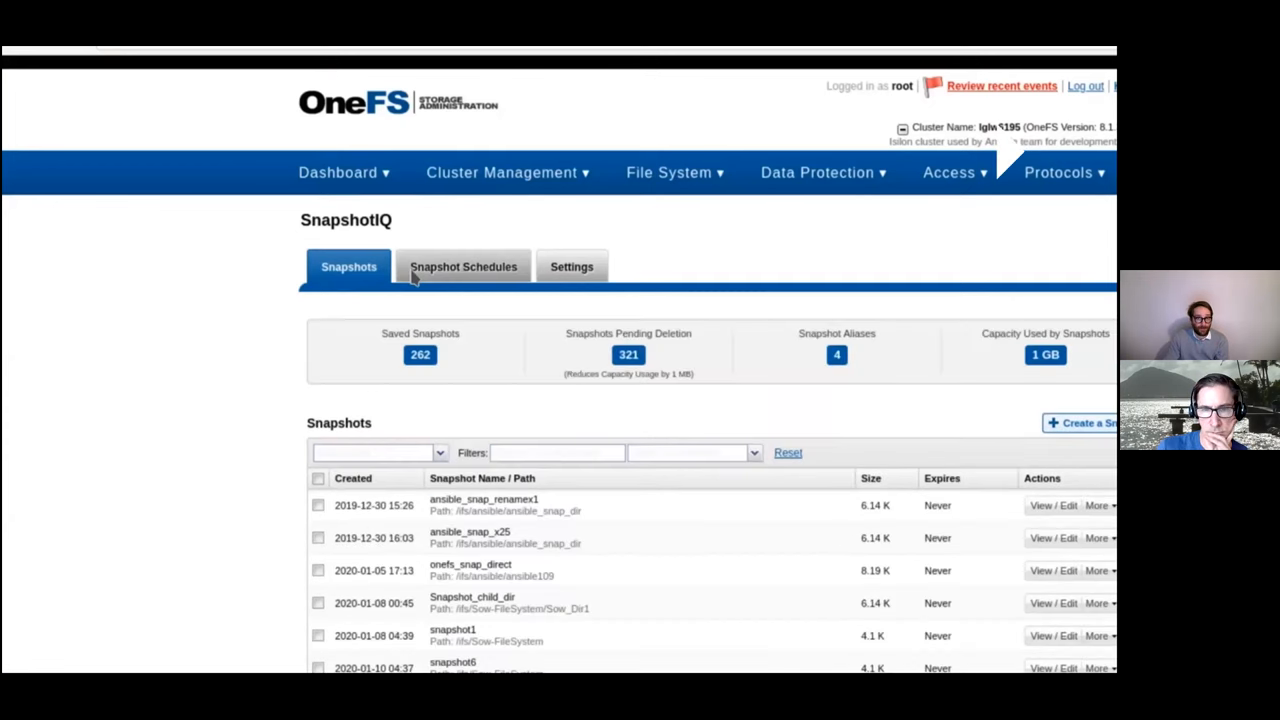
left_click(464, 266)
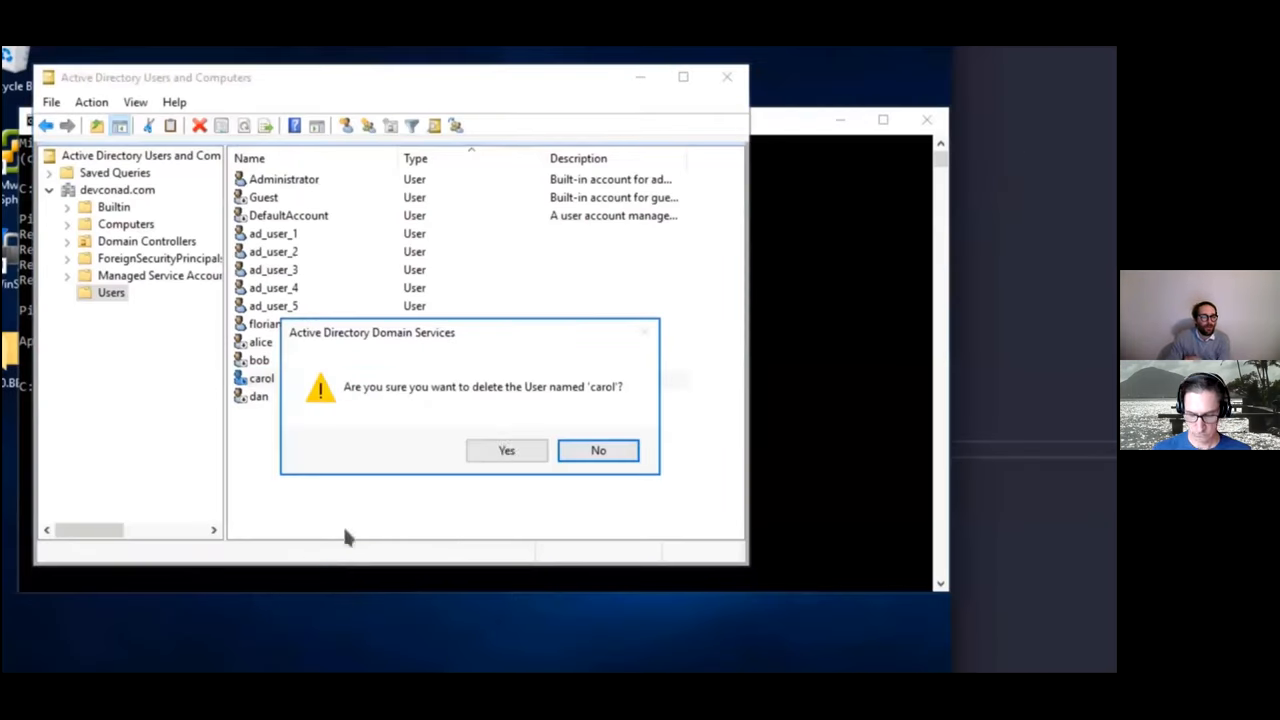
Confirm deleting the student user account from the Users container
left_click(506, 450)
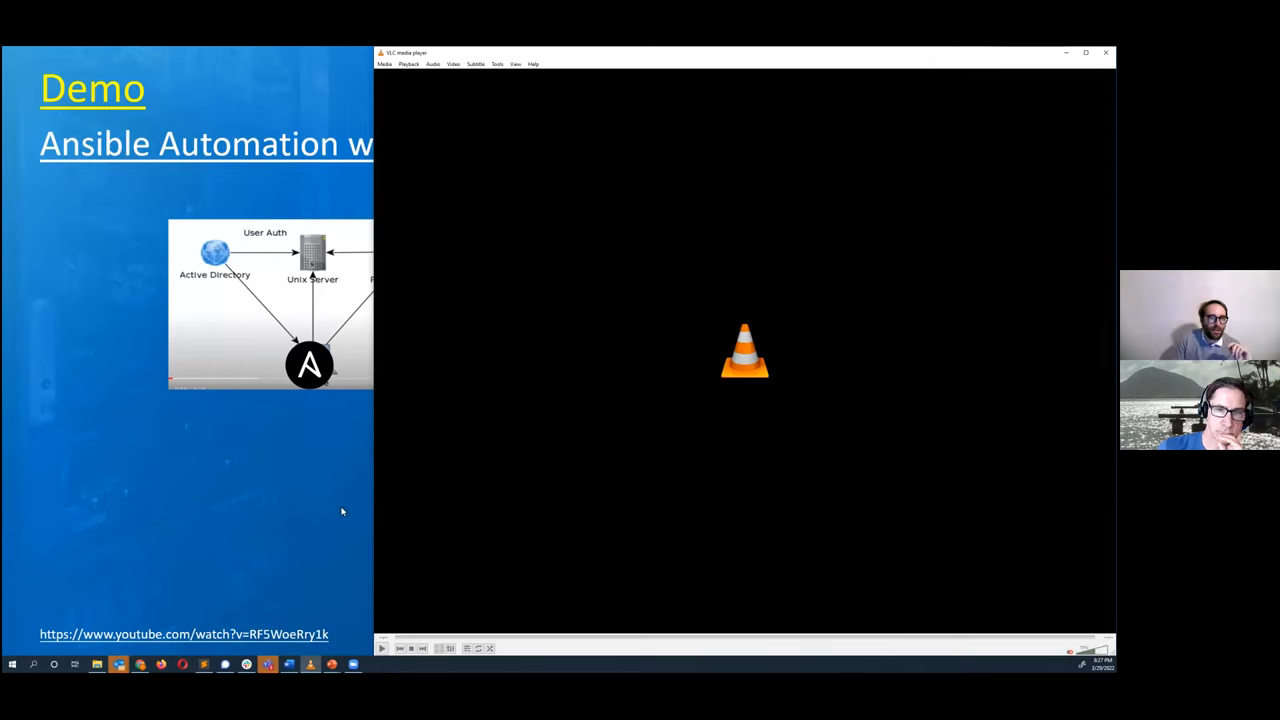
mouse_move(330, 512)
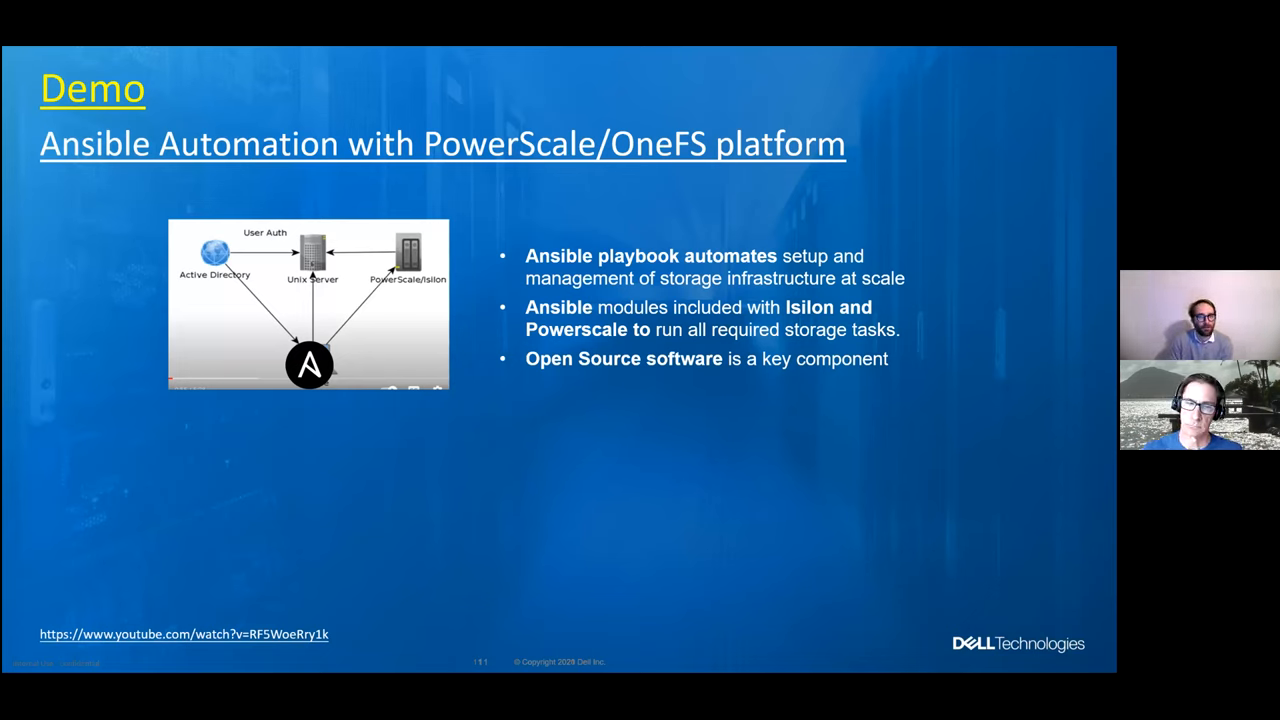
Advance the slideshow to the Dell Technologies for DevOps slide and then the Call to action slide
key("right")
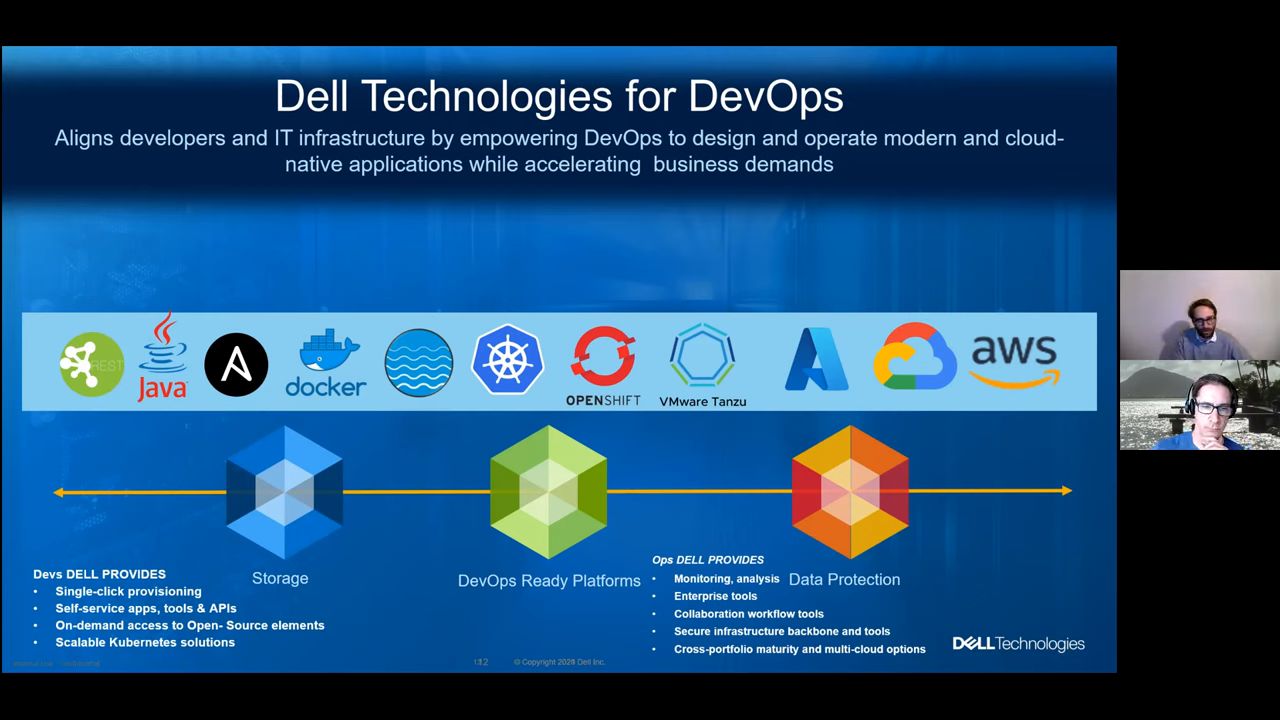
key("Right")
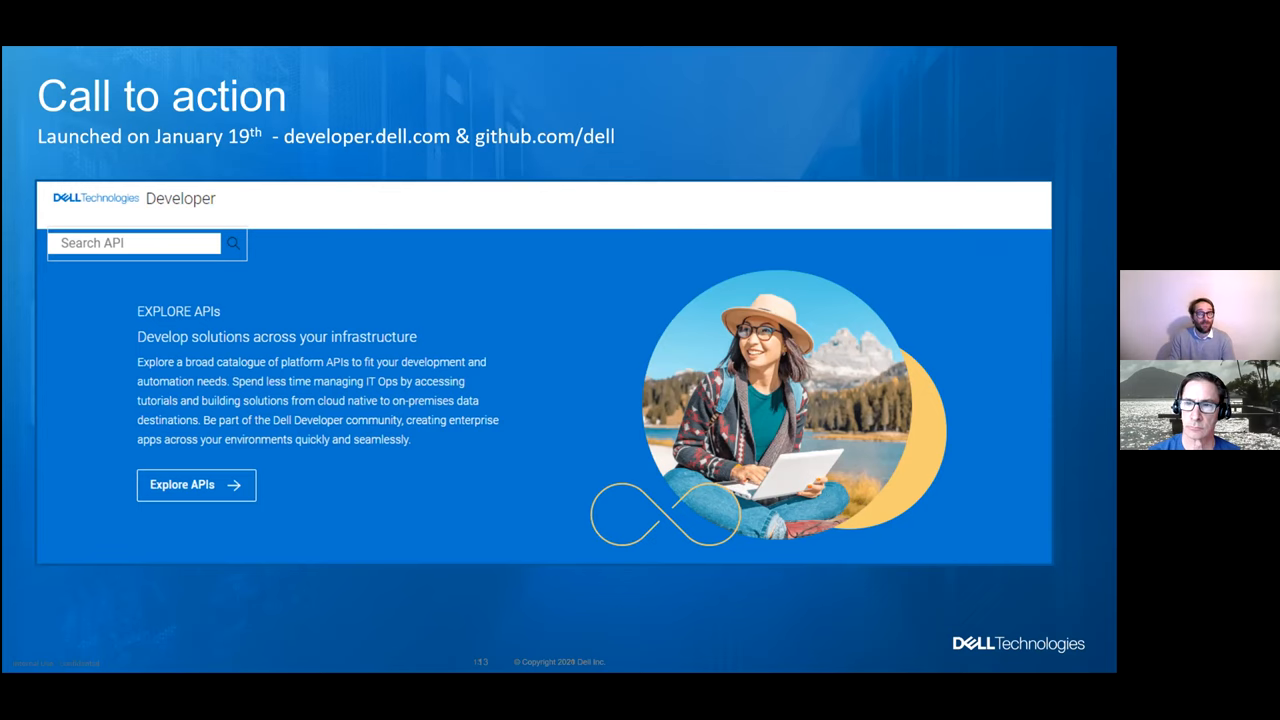
mouse_move(10, 56)
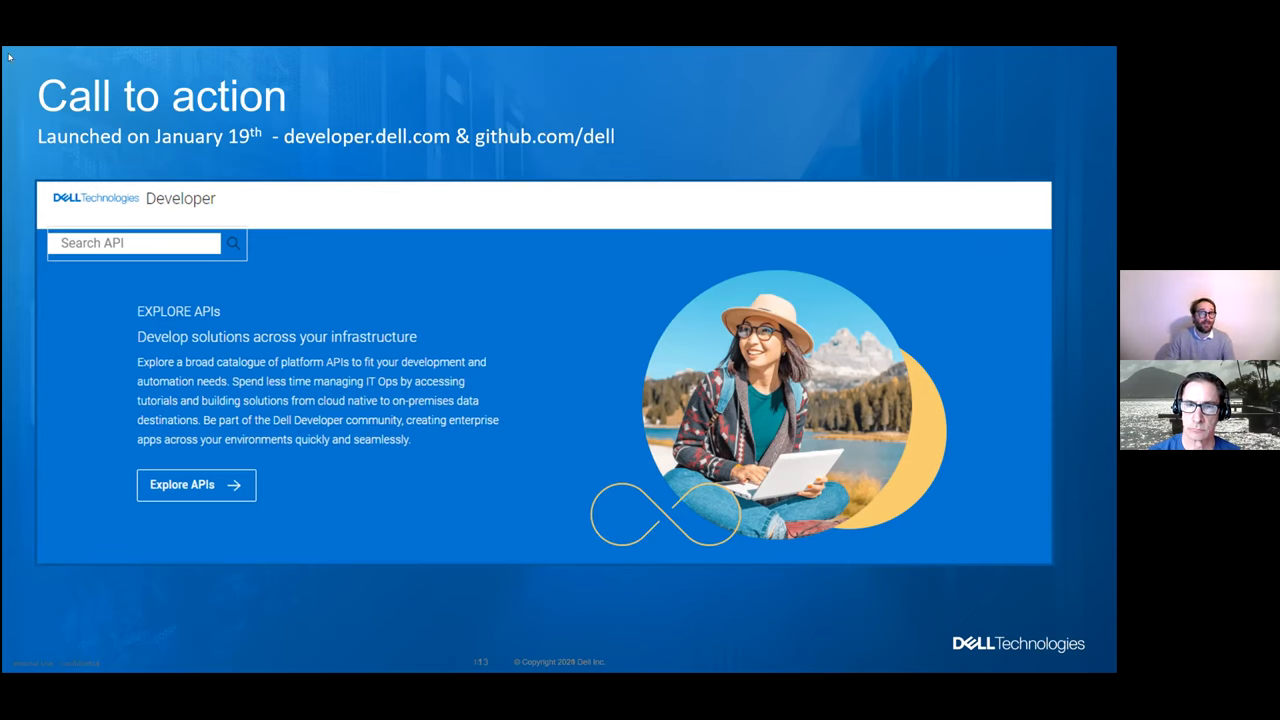